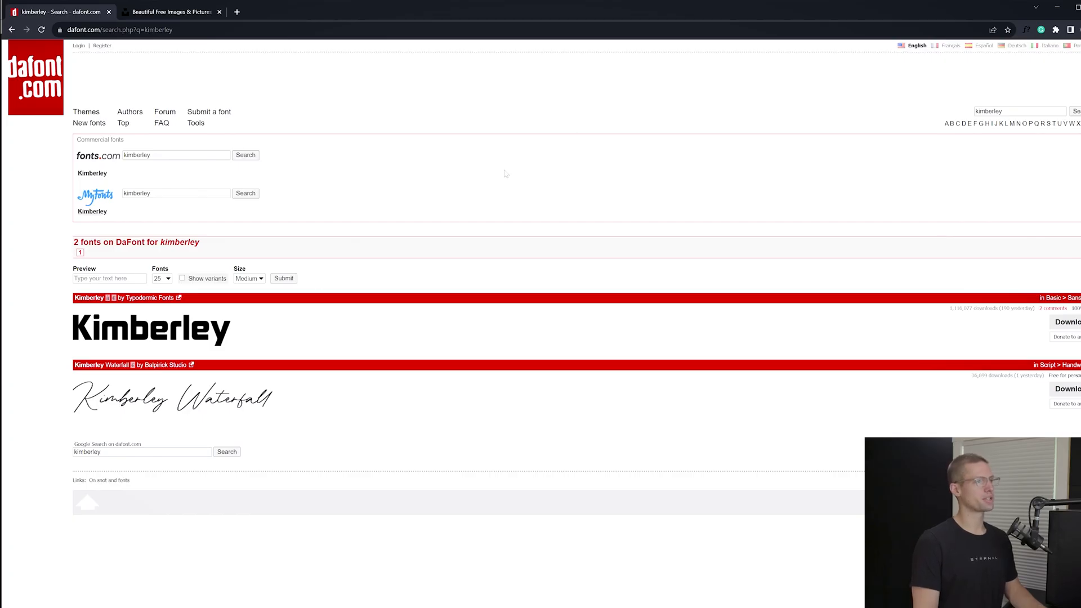
pyautogui.moveTo(43, 138)
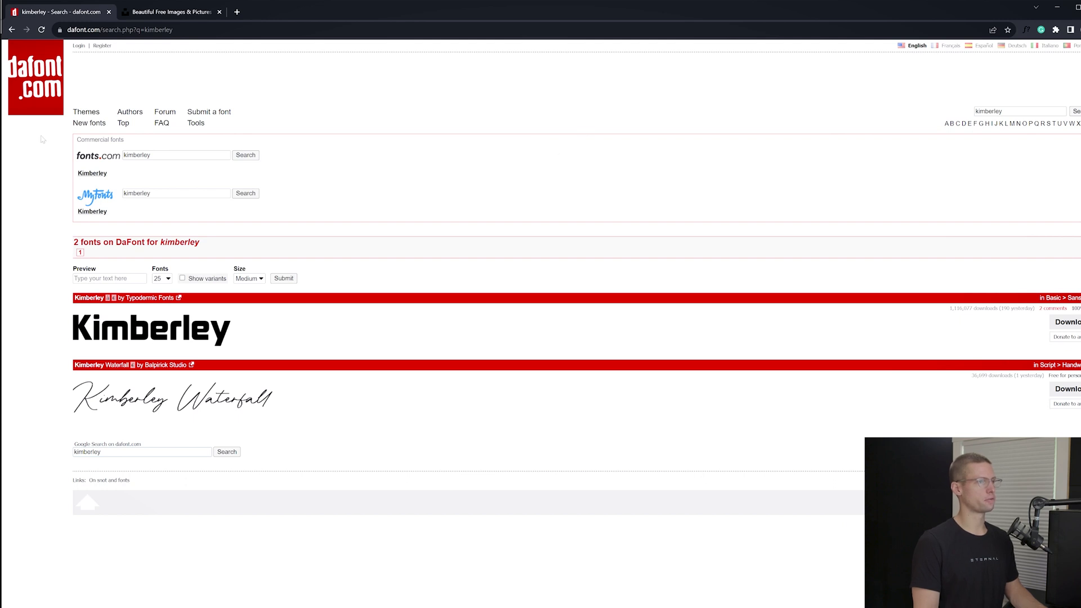
pyautogui.moveTo(95, 324)
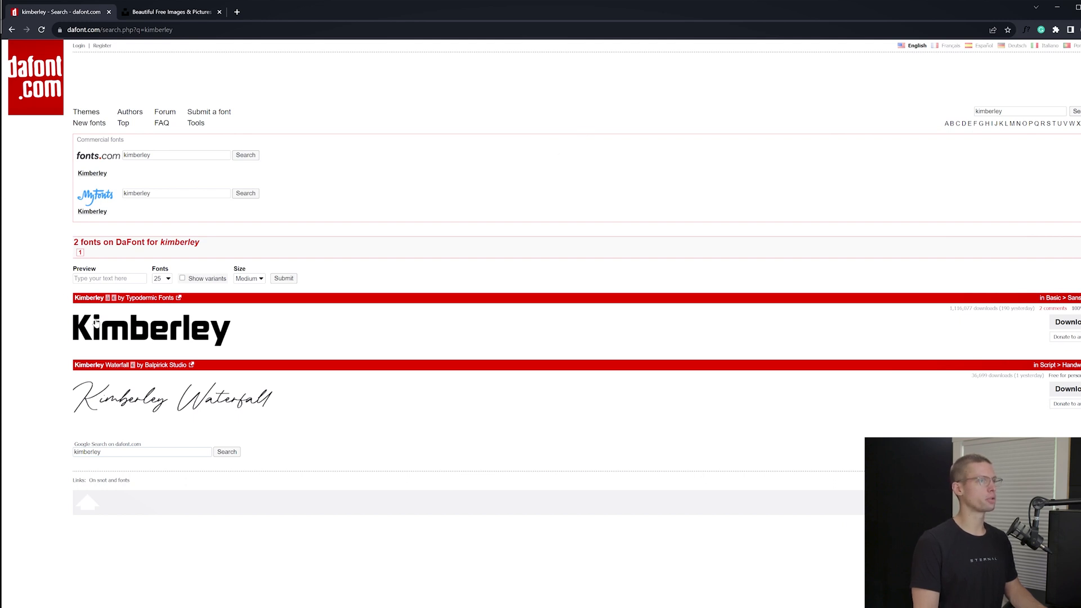
# Step: View the Kimberley font page, then search Unsplash for 'vibrant gradient' and pick the multicolour gradient photo
pyautogui.click(88, 297)
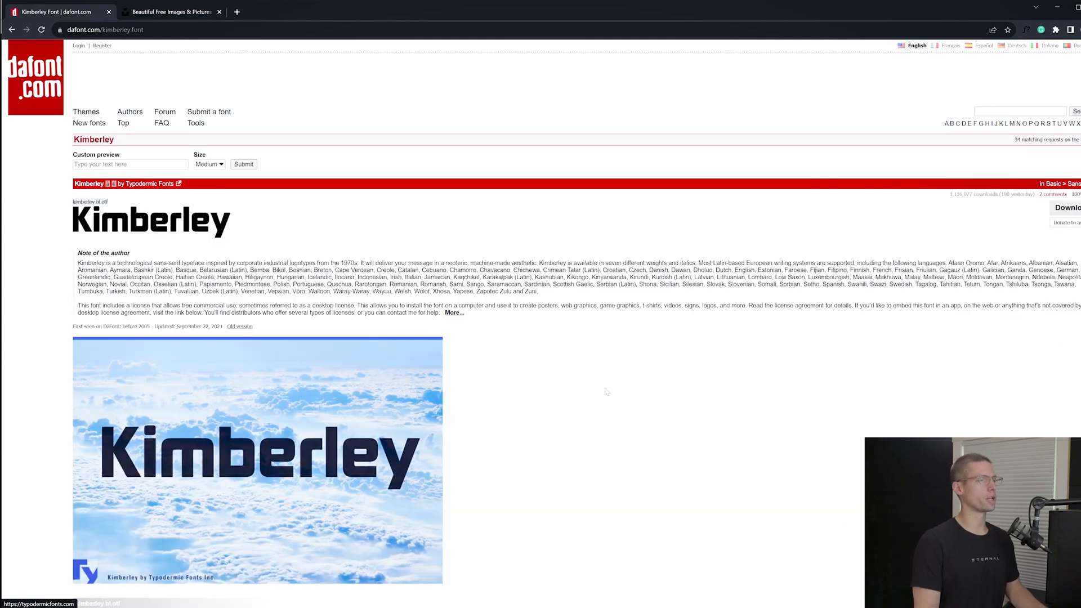
pyautogui.click(171, 11)
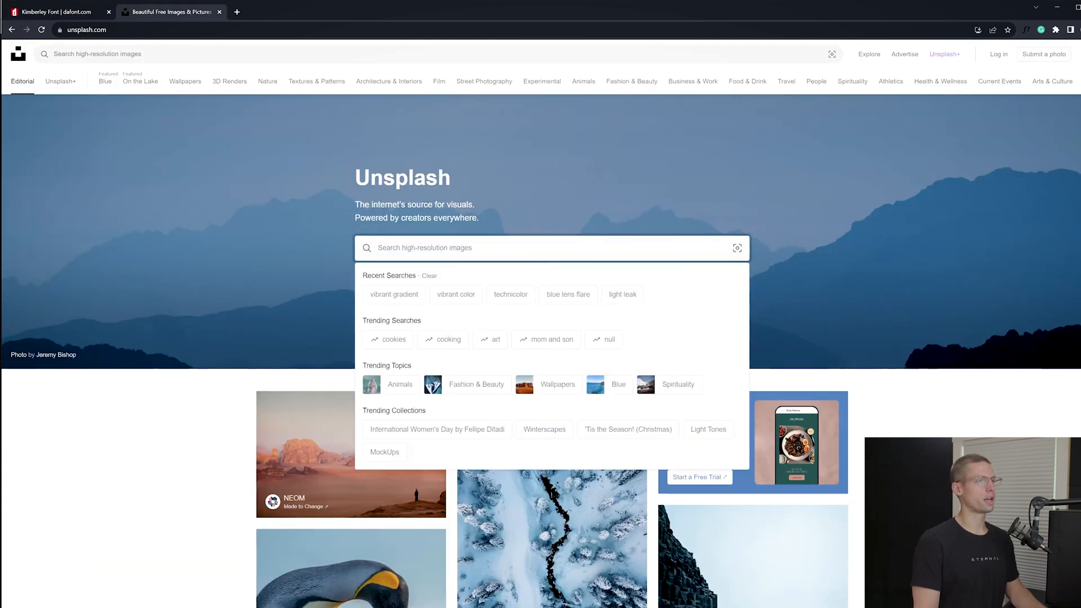
pyautogui.write('vibrant grad')
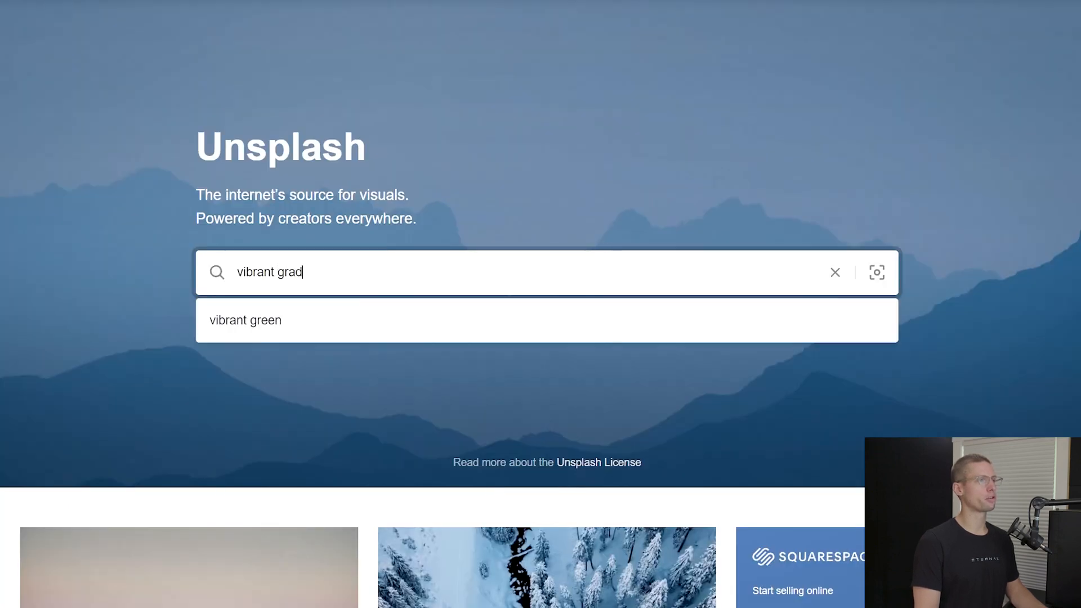
pyautogui.press('Return')
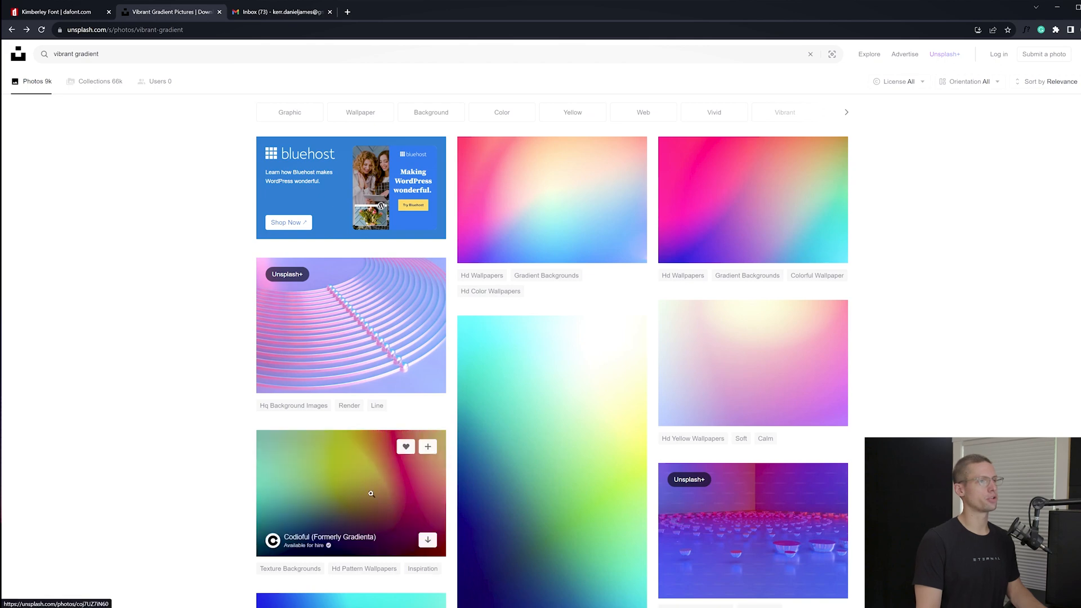
pyautogui.click(350, 492)
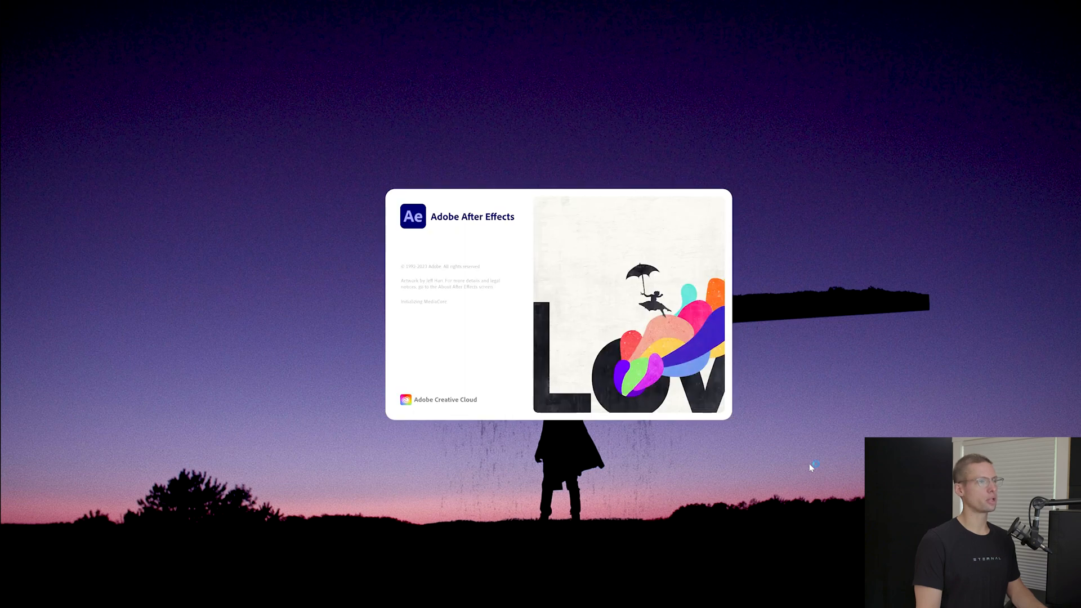
pyautogui.moveTo(812, 468)
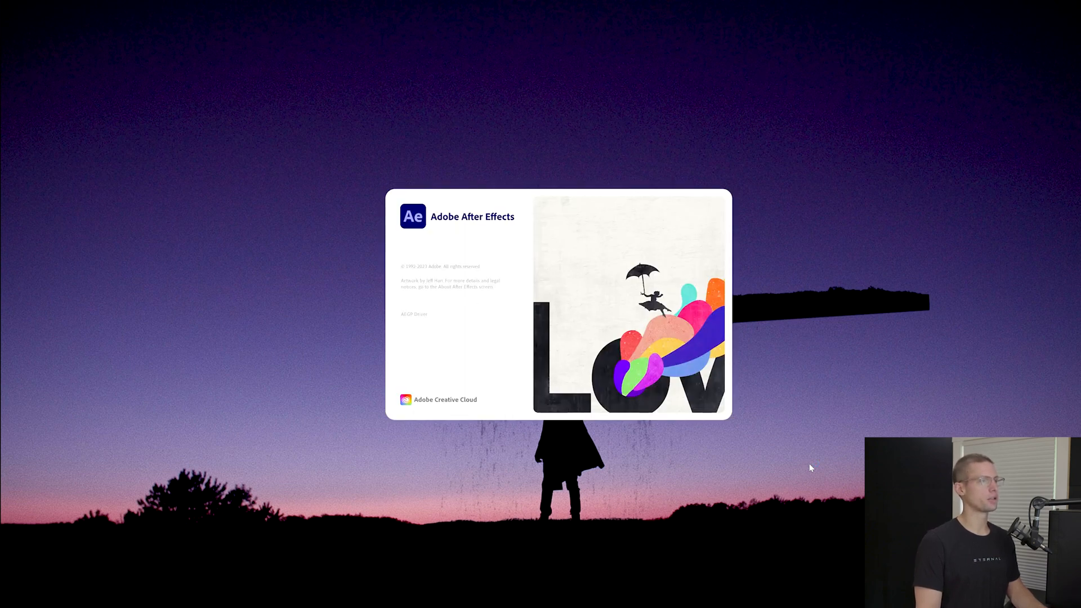
# Step: Save the new project as Hulu_Motion_2023
pyautogui.click(11, 26)
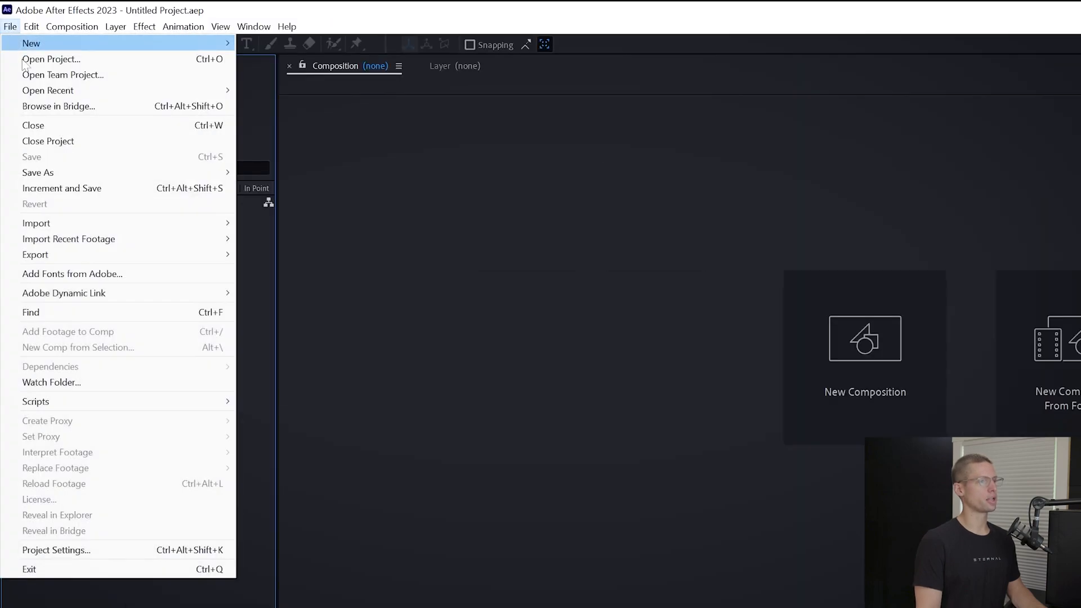
pyautogui.click(38, 173)
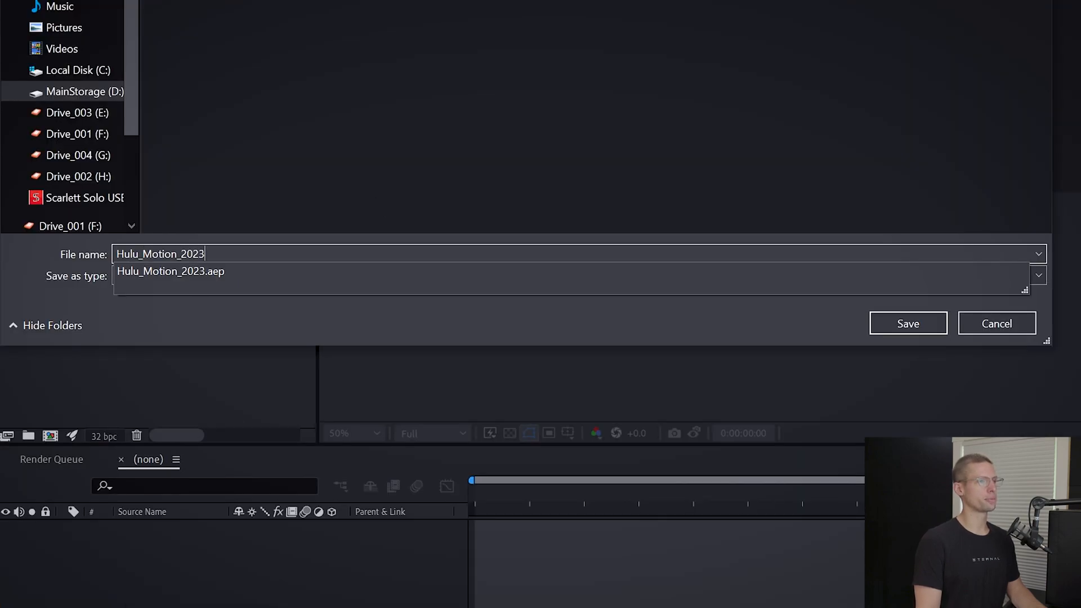
pyautogui.click(908, 323)
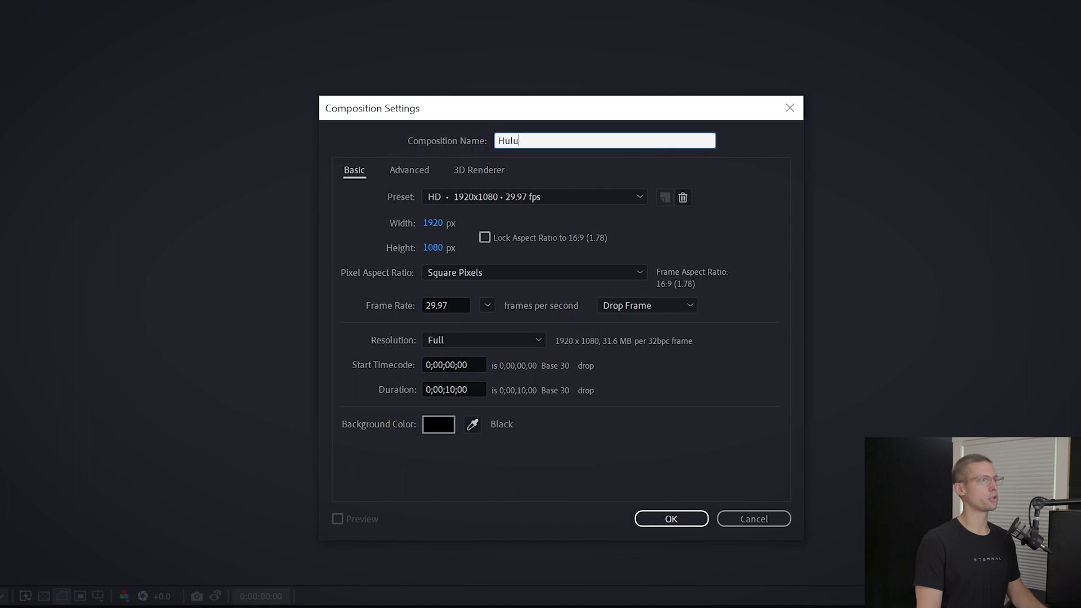
# Step: Create an HD 1920x1080 composition named Hulu_Motion
pyautogui.write('_Motion')
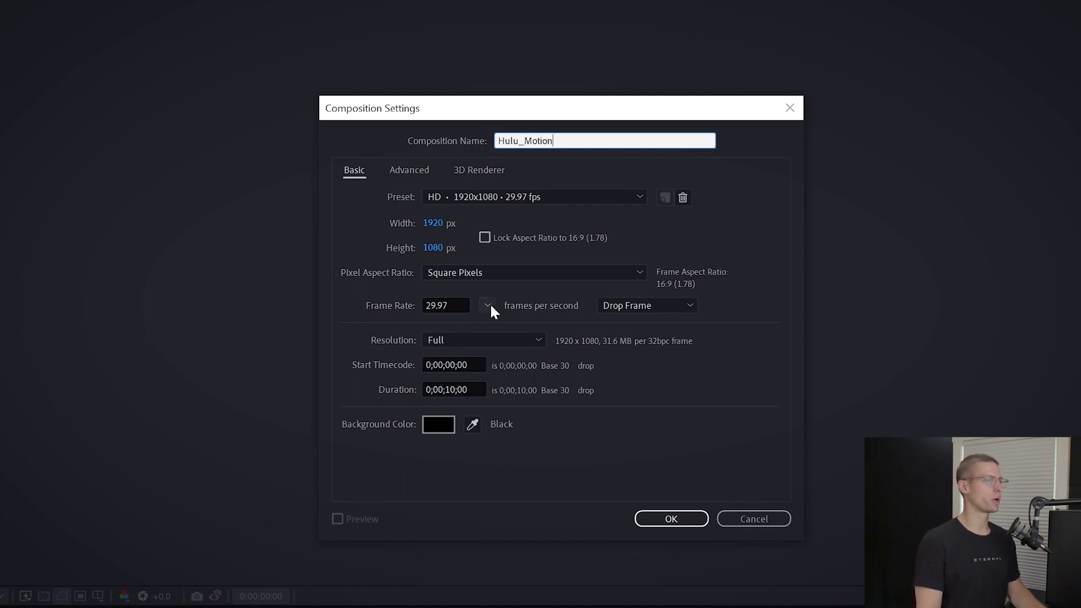
pyautogui.click(454, 389)
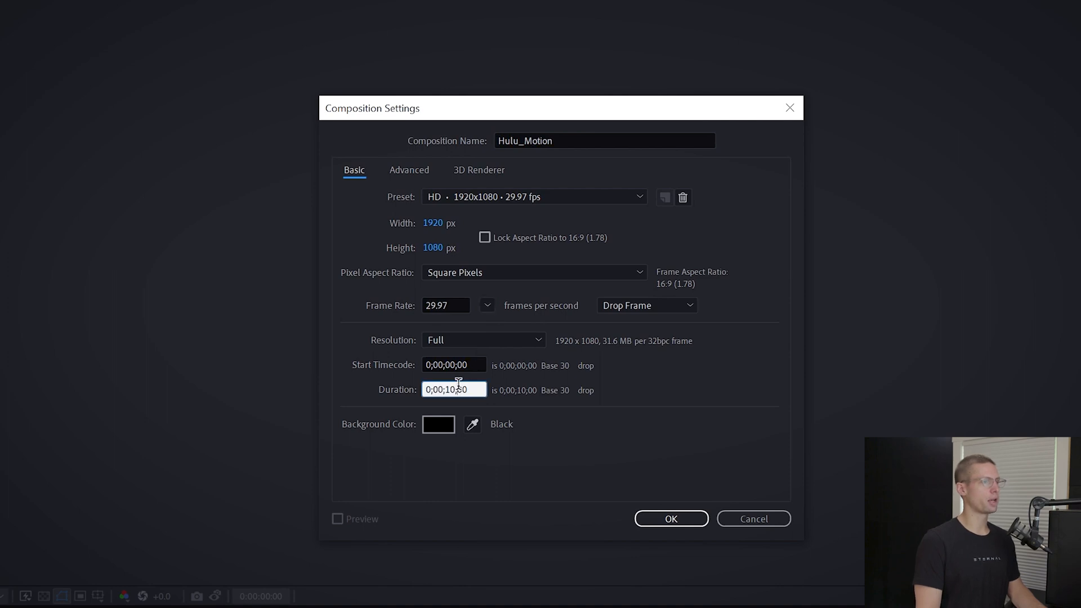
pyautogui.click(669, 518)
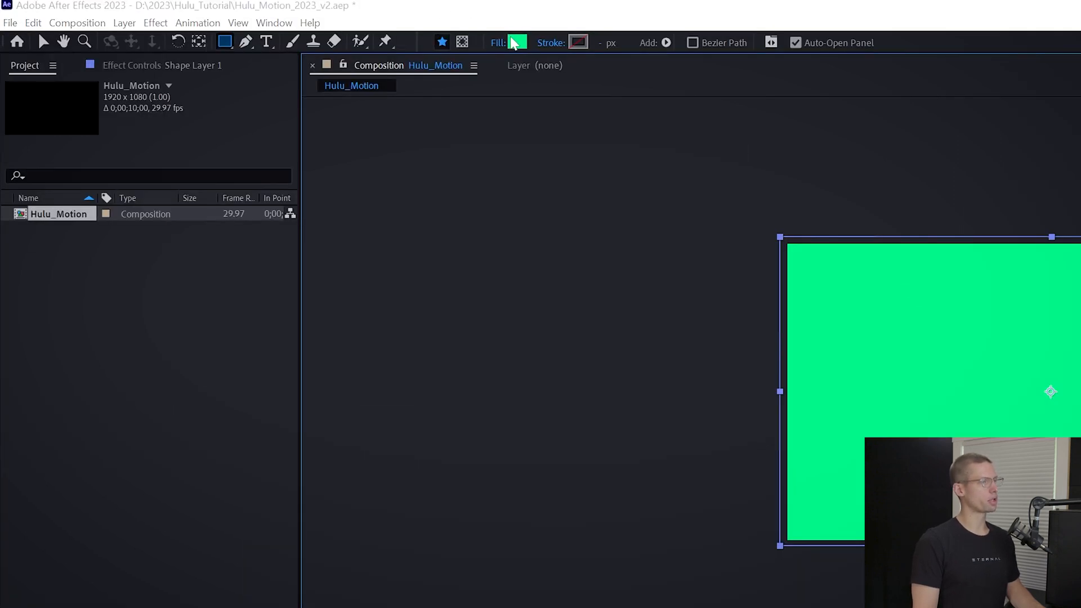
# Step: Set the rectangle's fill colour to green #02EC79
pyautogui.click(516, 41)
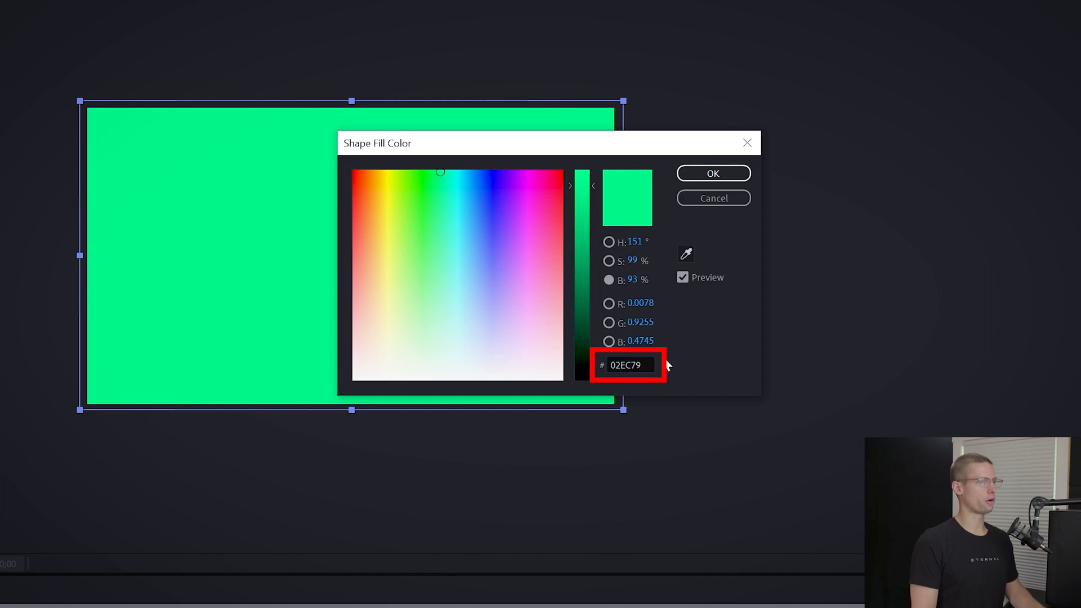
pyautogui.click(712, 174)
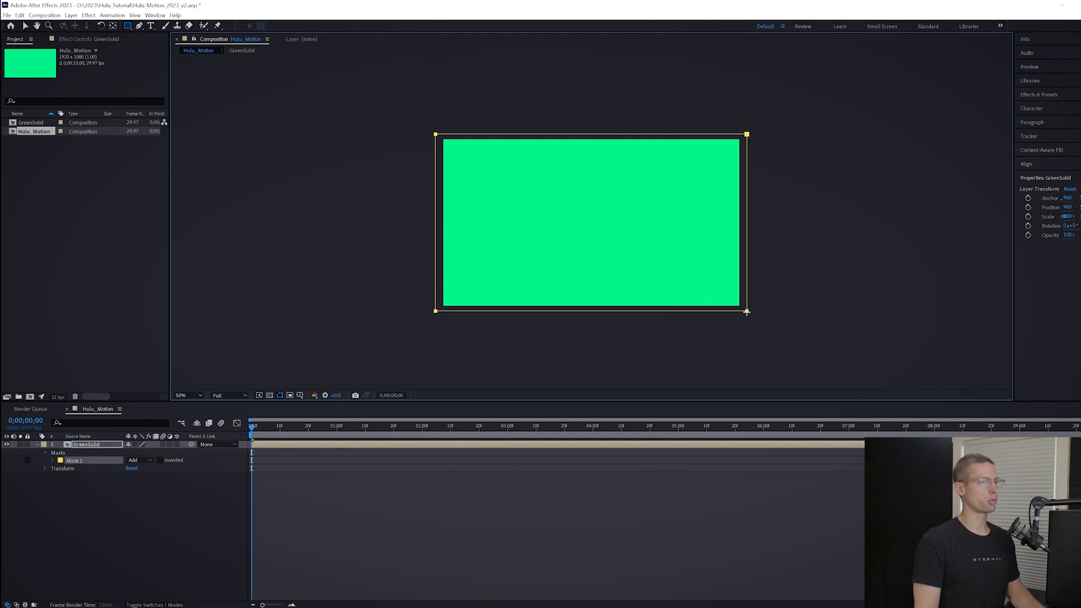
# Step: Give the GreenSolid precomp a Subtract-mode mask with keyframed Mask Feather
pyautogui.click(87, 444)
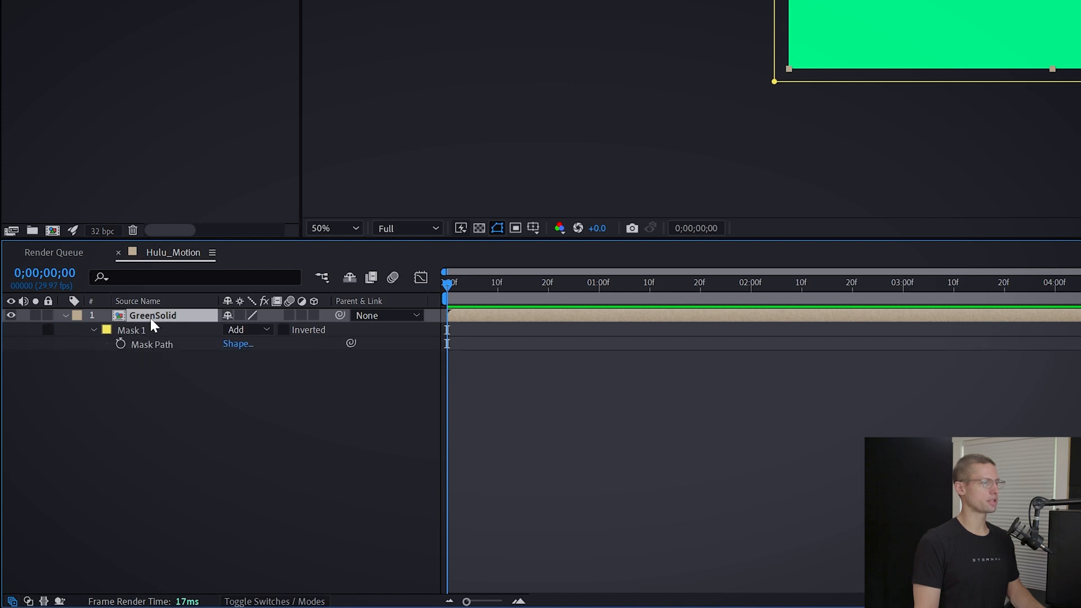
pyautogui.click(93, 329)
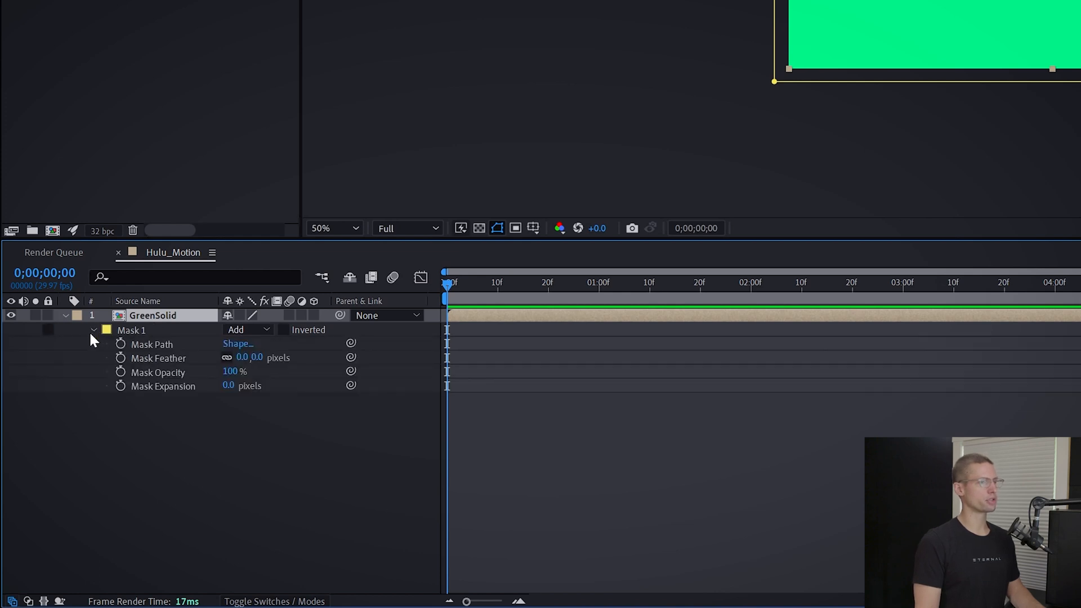
pyautogui.moveTo(127, 378)
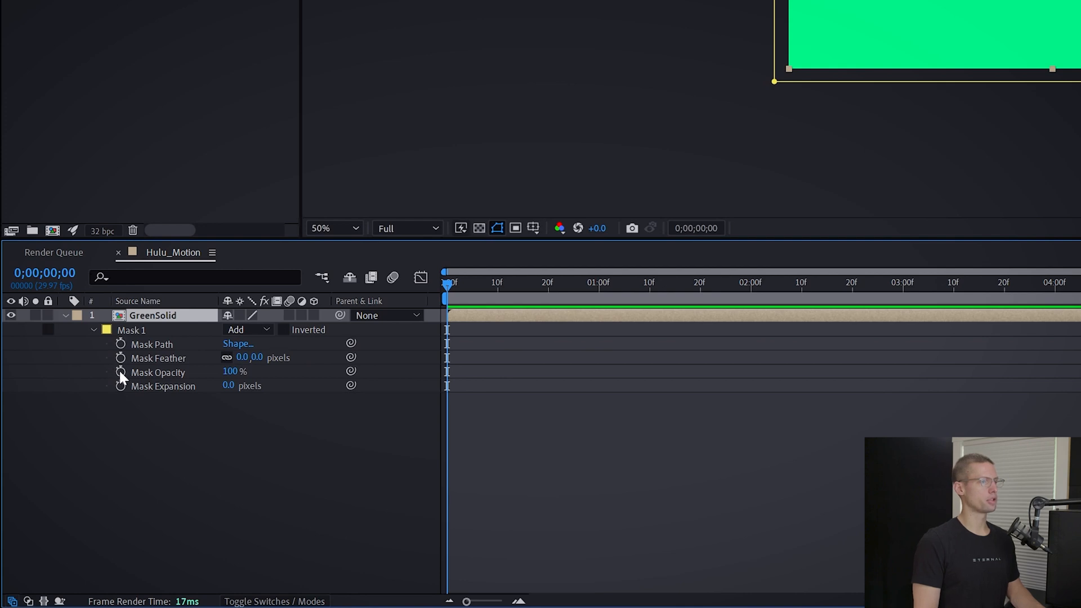
pyautogui.click(248, 330)
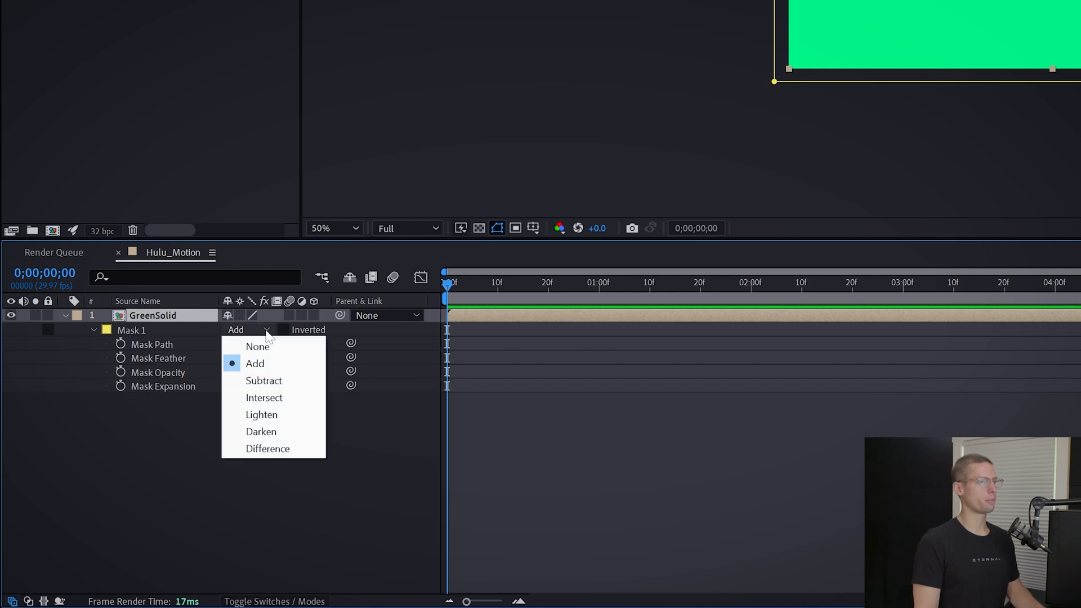
pyautogui.click(264, 379)
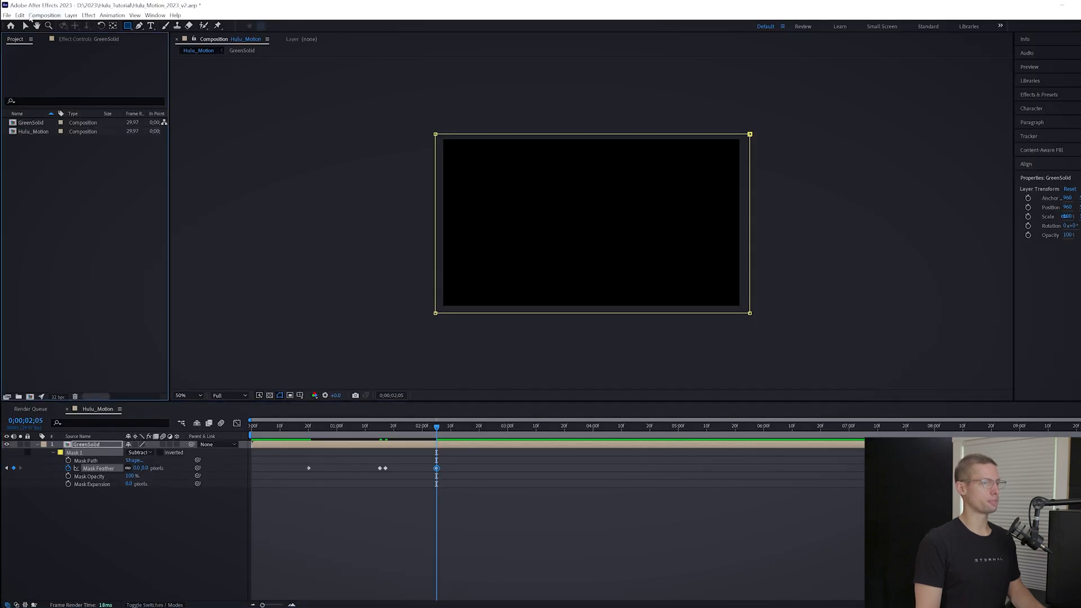
# Step: Import the gradient jpg into the project
pyautogui.click(7, 15)
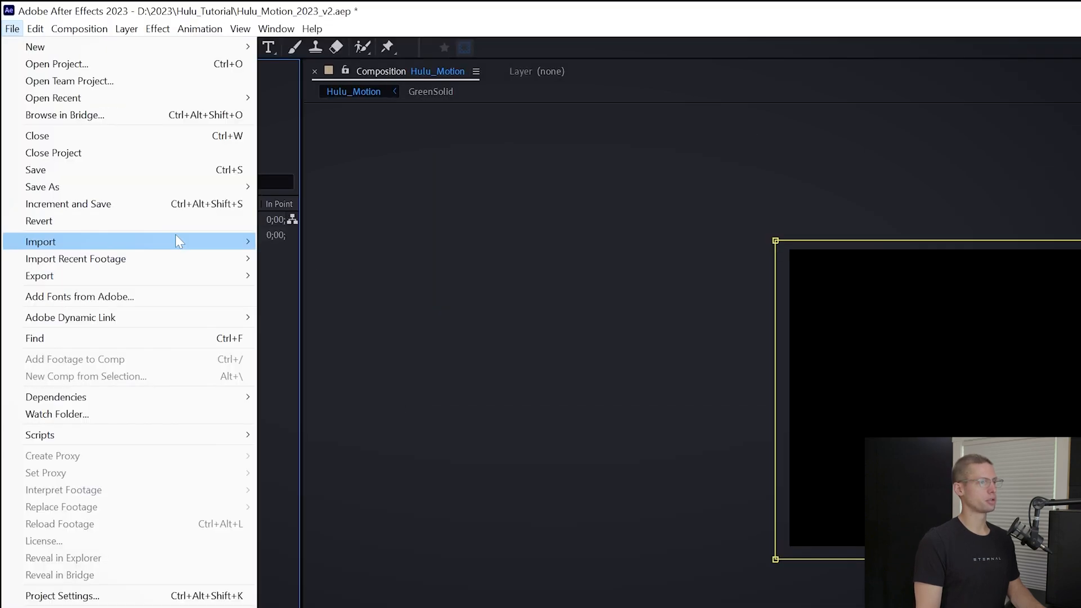
pyautogui.click(40, 241)
pyautogui.write('2')
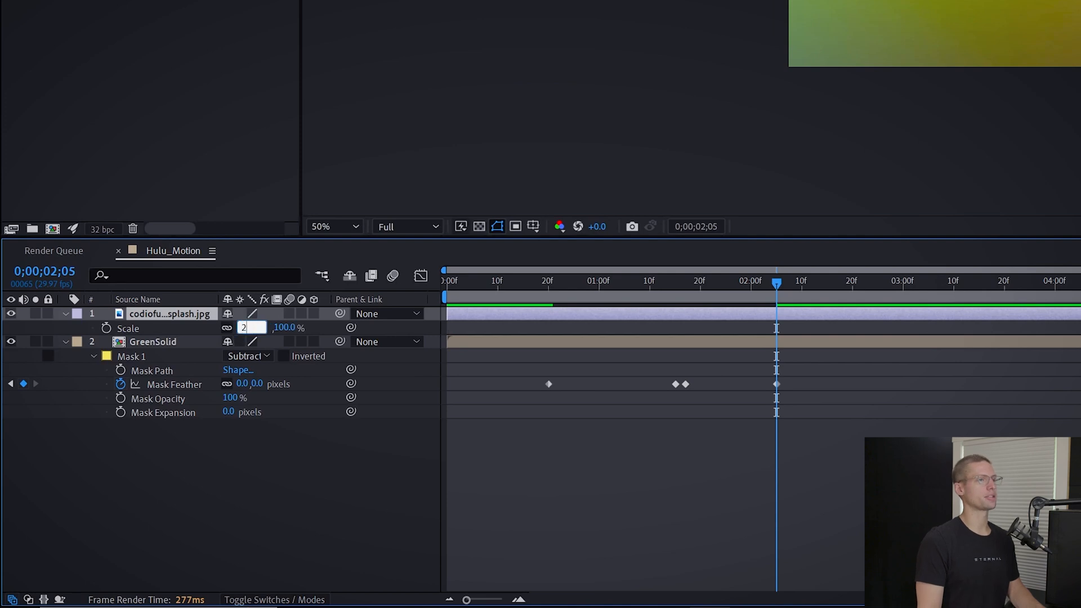
# Step: Pre-compose the gradient layer as ColorGradient with all attributes and set up its subtracting feathered mask
pyautogui.rightClick(169, 314)
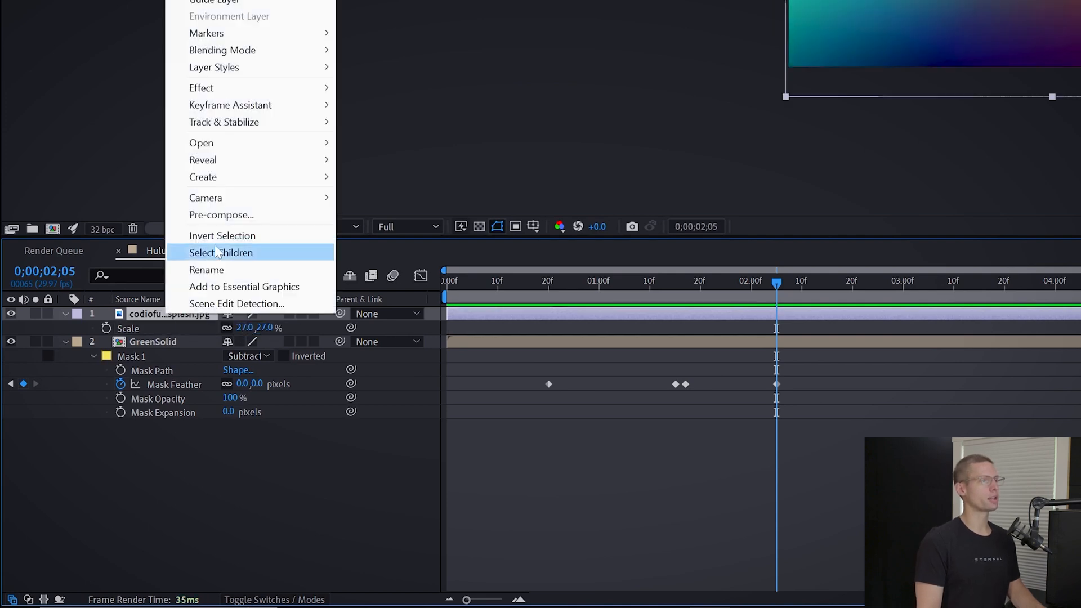
pyautogui.click(221, 214)
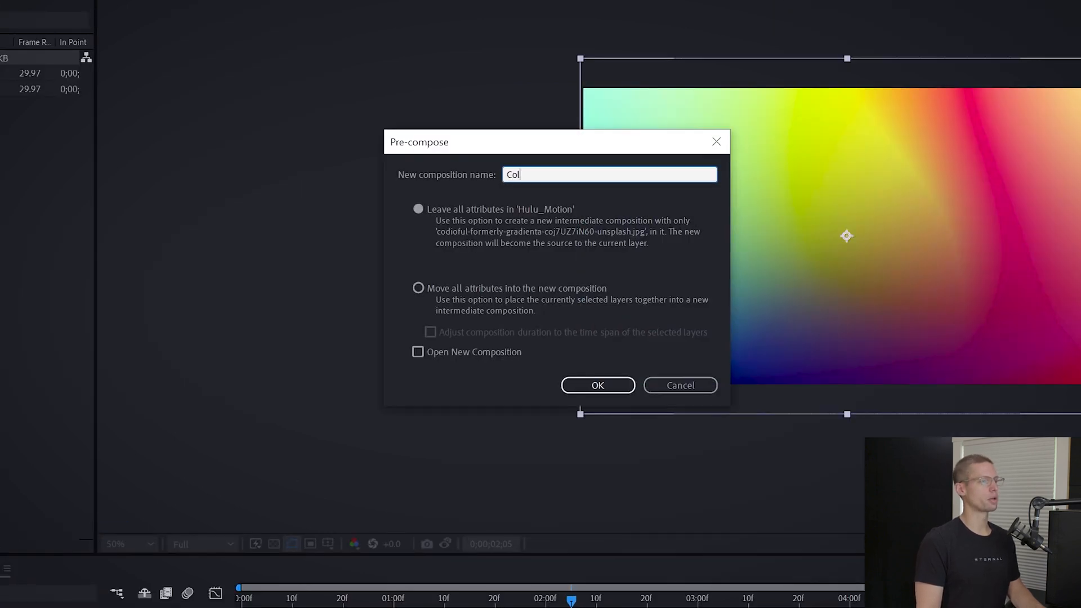
pyautogui.write('orGradient')
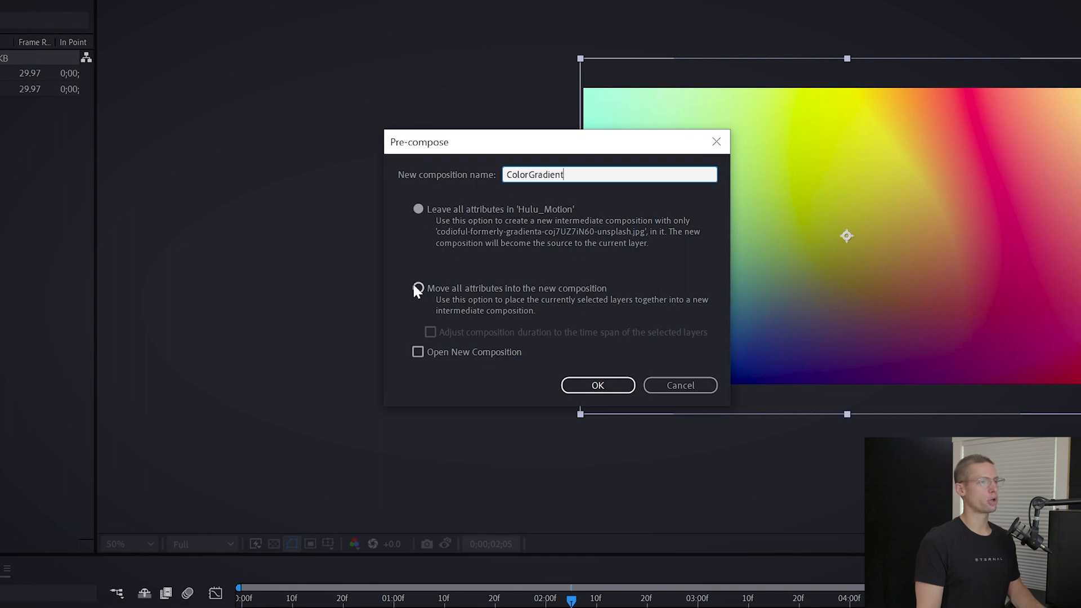
pyautogui.click(597, 384)
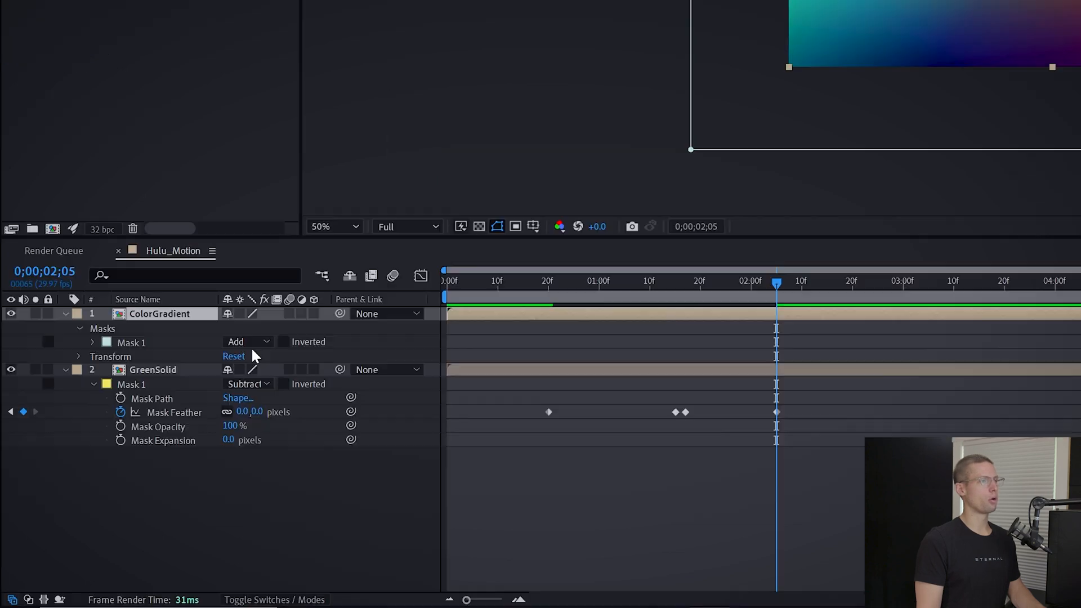
pyautogui.click(92, 342)
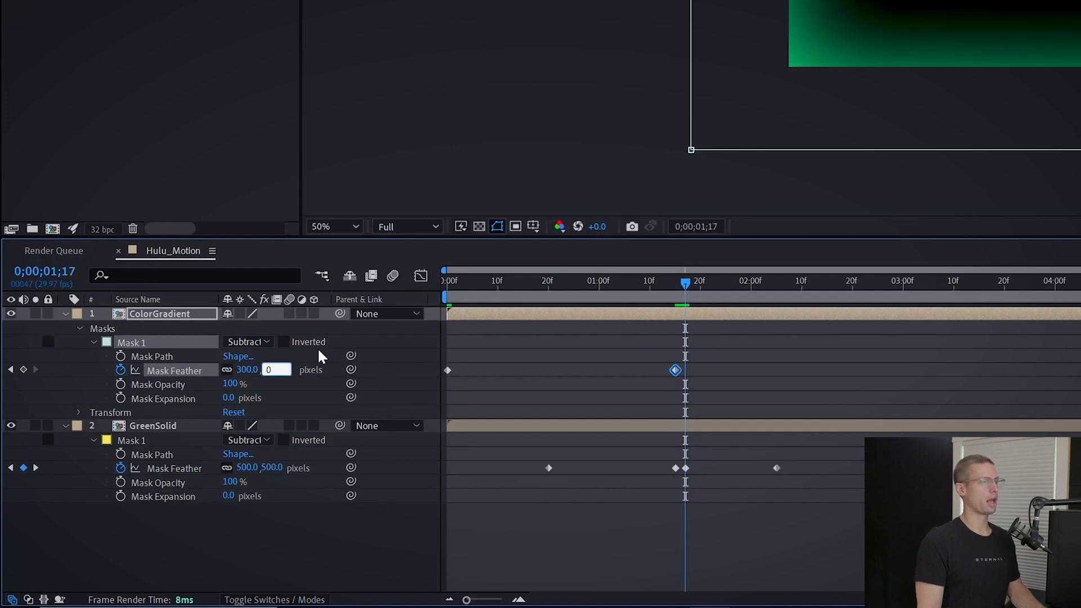
# Step: Adjust the feather keyframe, apply Hue/Saturation to ColorGradient and search effects for 'levels'
pyautogui.rightClick(674, 370)
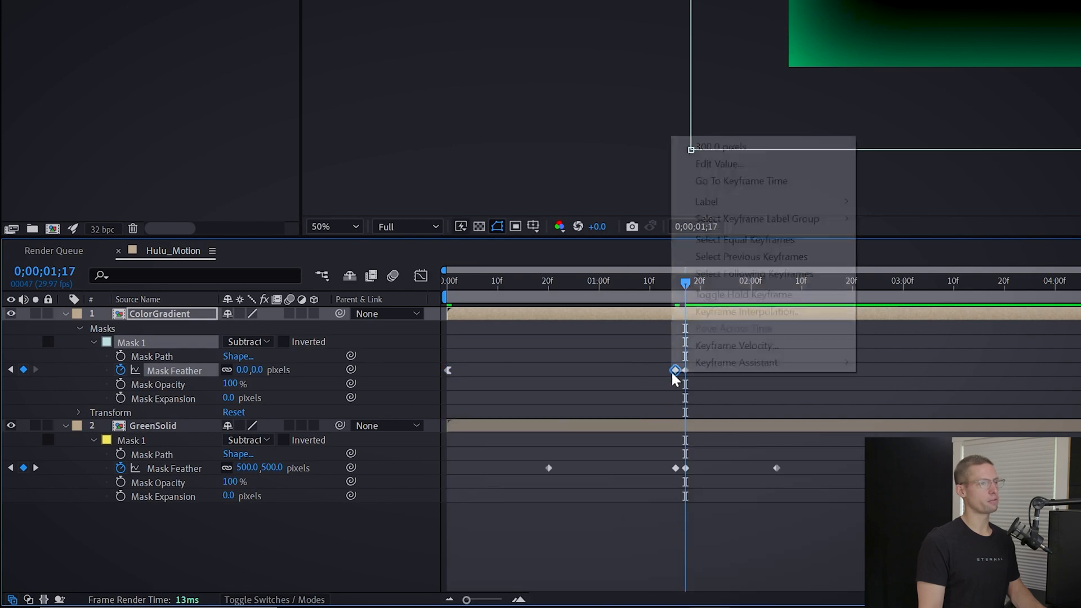
pyautogui.click(744, 294)
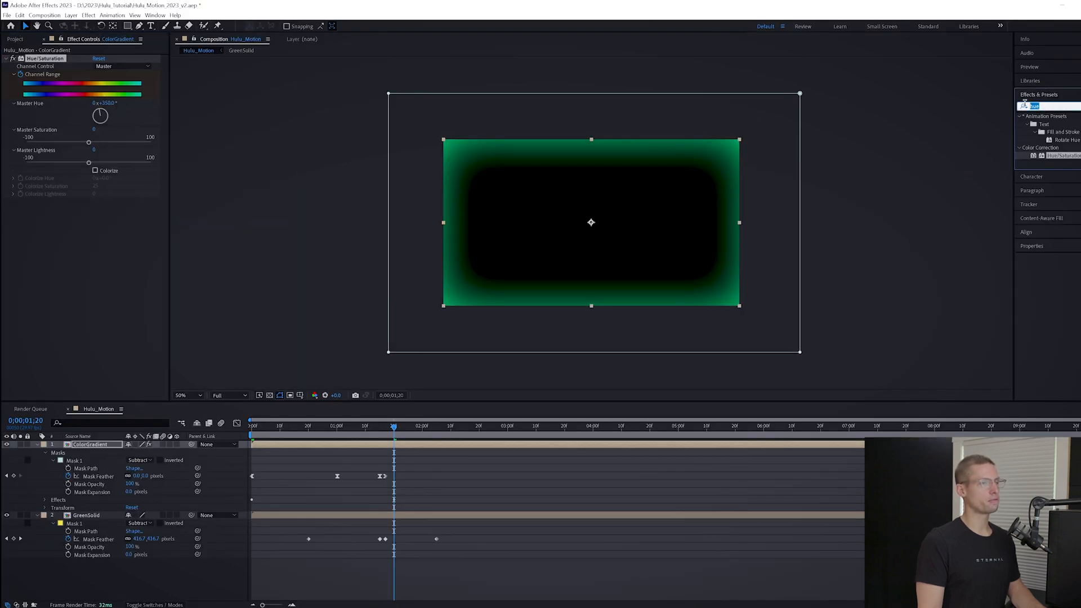
pyautogui.write('levels')
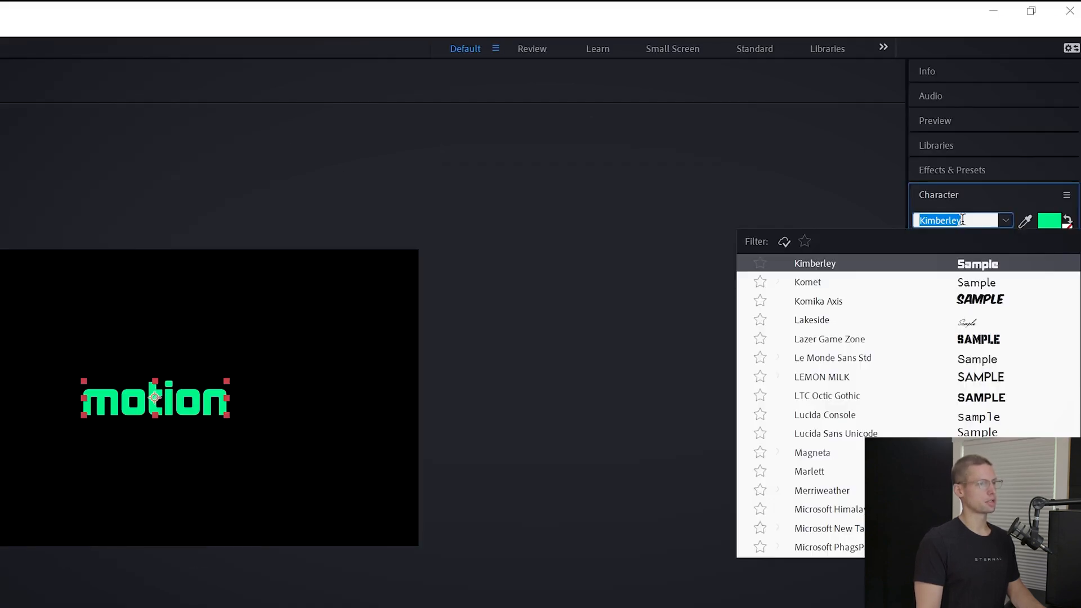
# Step: Adjust the 'motion' text size and set the shape fill colour to green 02EC79
pyautogui.click(814, 262)
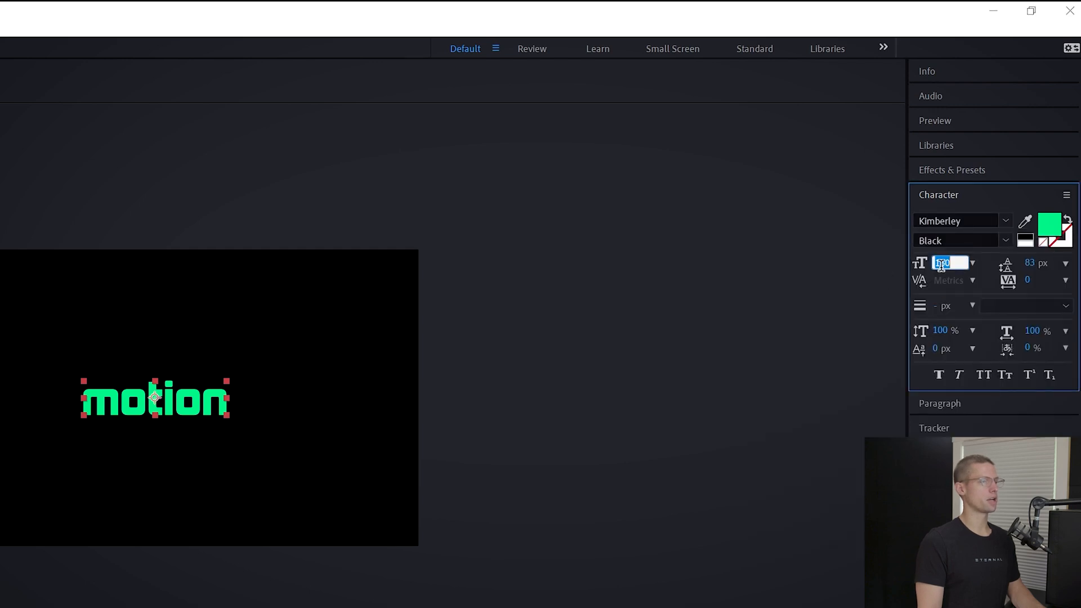
pyautogui.click(1061, 227)
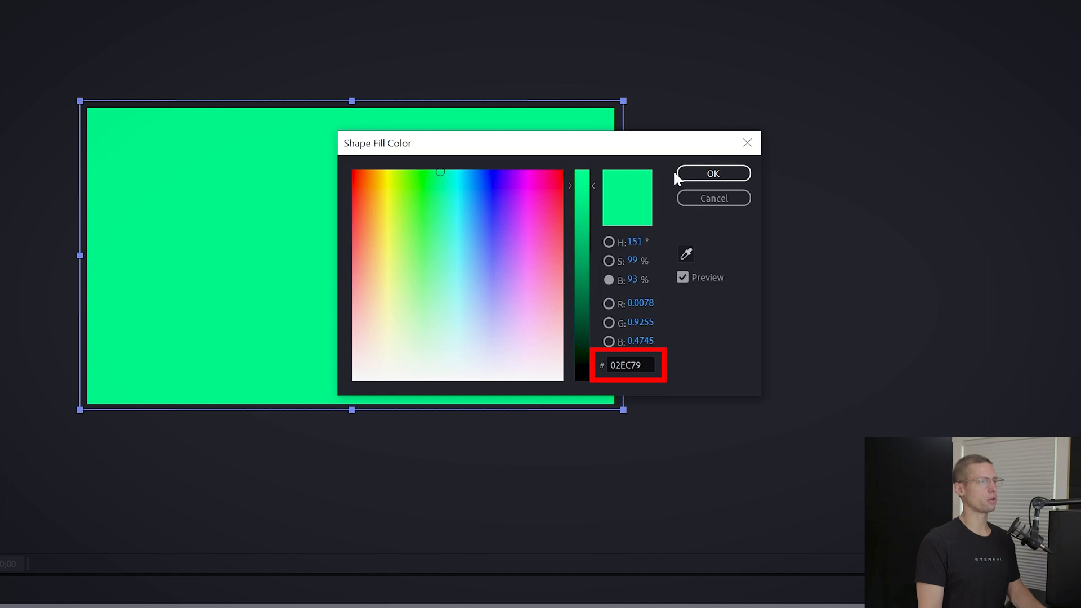
pyautogui.click(713, 173)
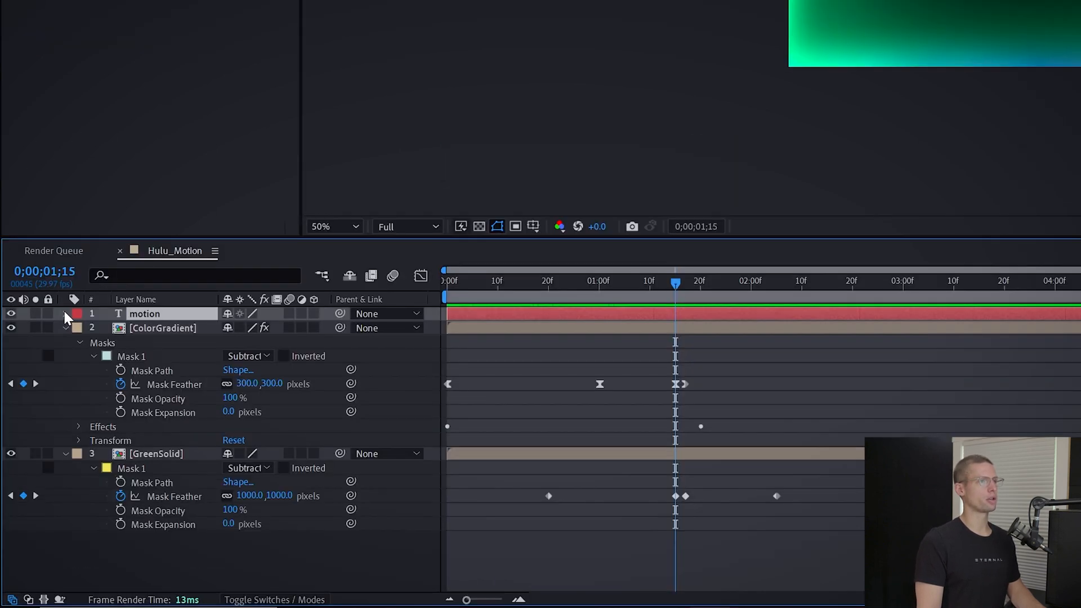
# Step: Add an Opacity text animator to the motion layer and adjust Range Selector 1 to run 0% to 100%
pyautogui.click(321, 328)
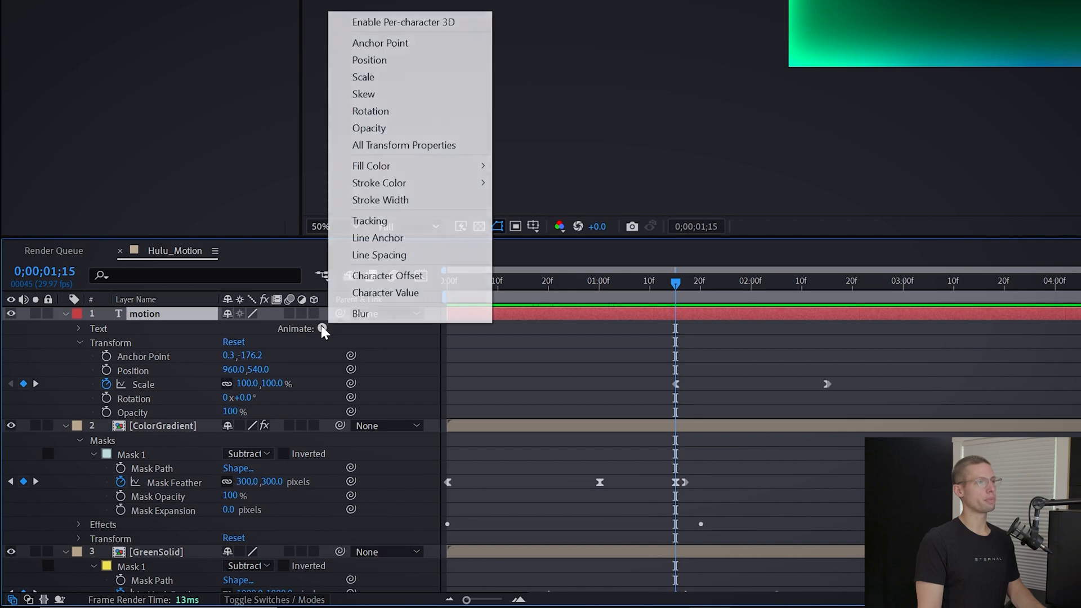
pyautogui.click(369, 127)
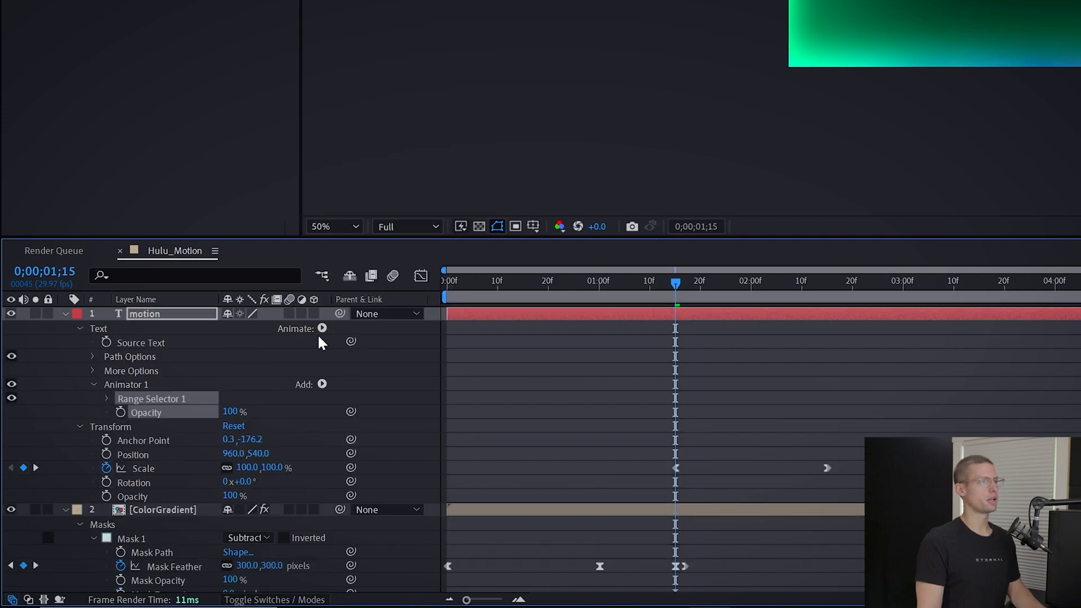
pyautogui.click(108, 398)
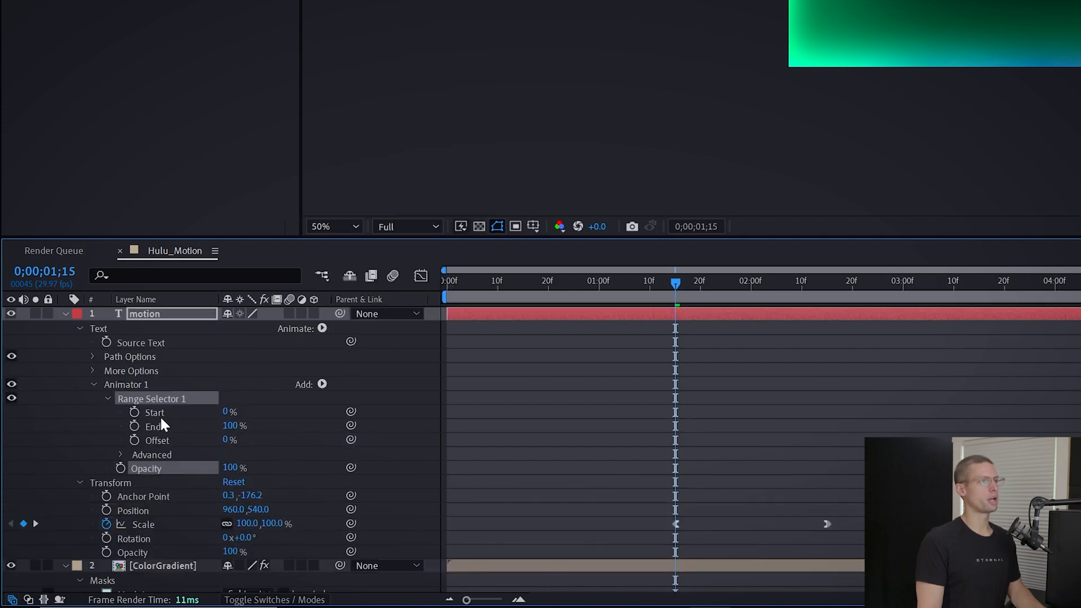
pyautogui.moveTo(182, 448)
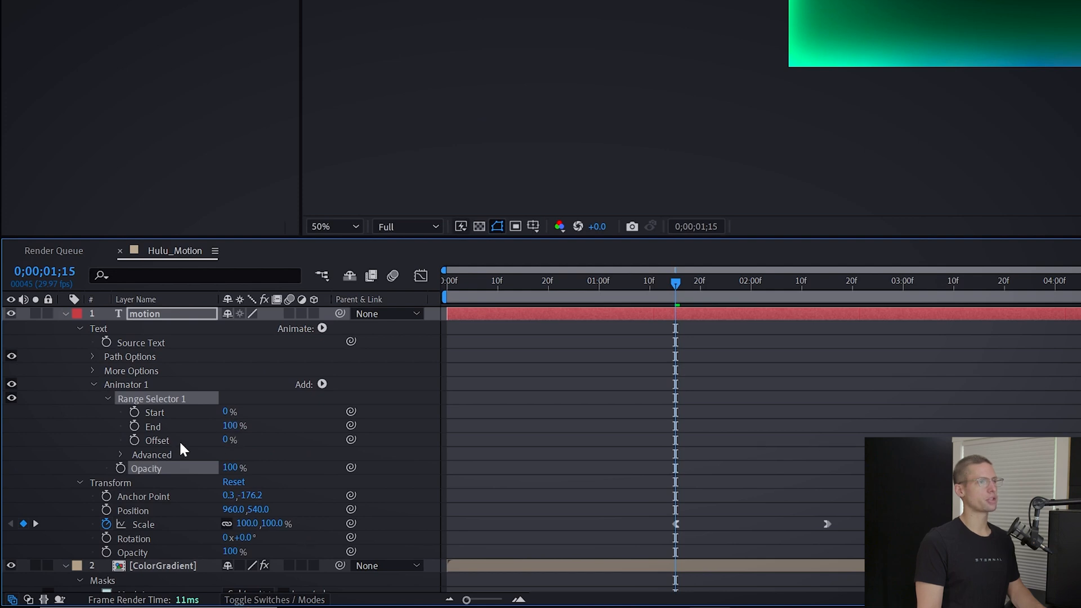
pyautogui.doubleClick(234, 468)
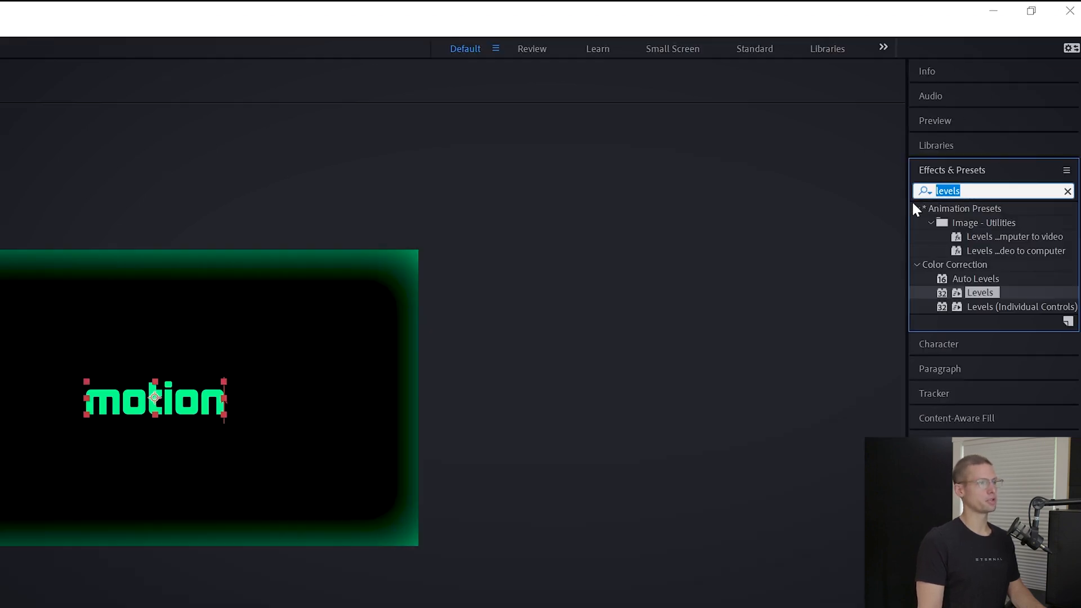
# Step: Find CC Radial Fast Blur in Effects & Presets for the duplicate 'motion 2' layer
pyautogui.write('radial')
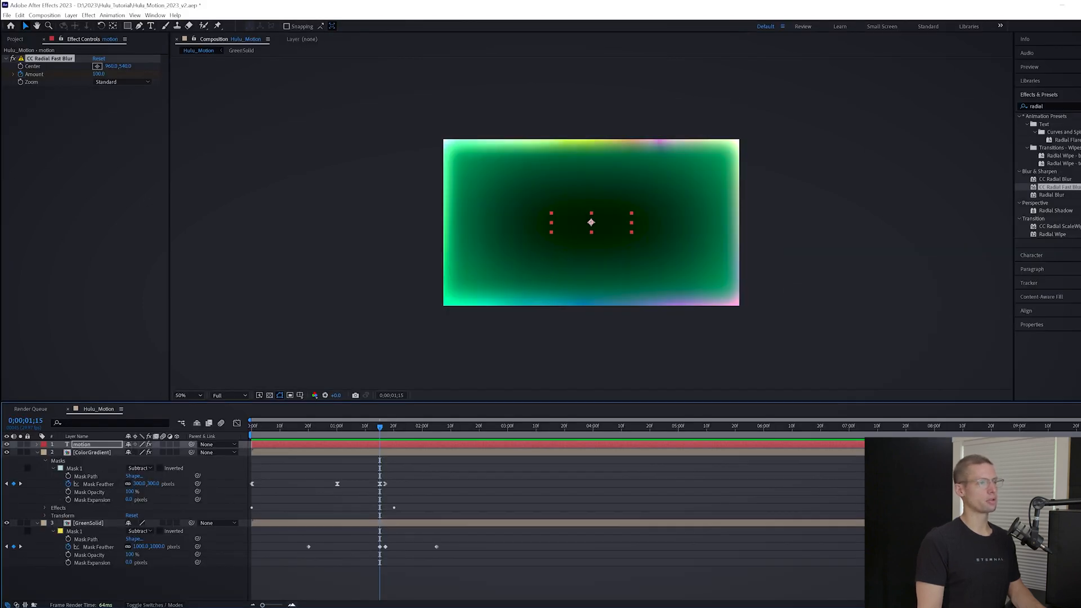
pyautogui.moveTo(957, 242)
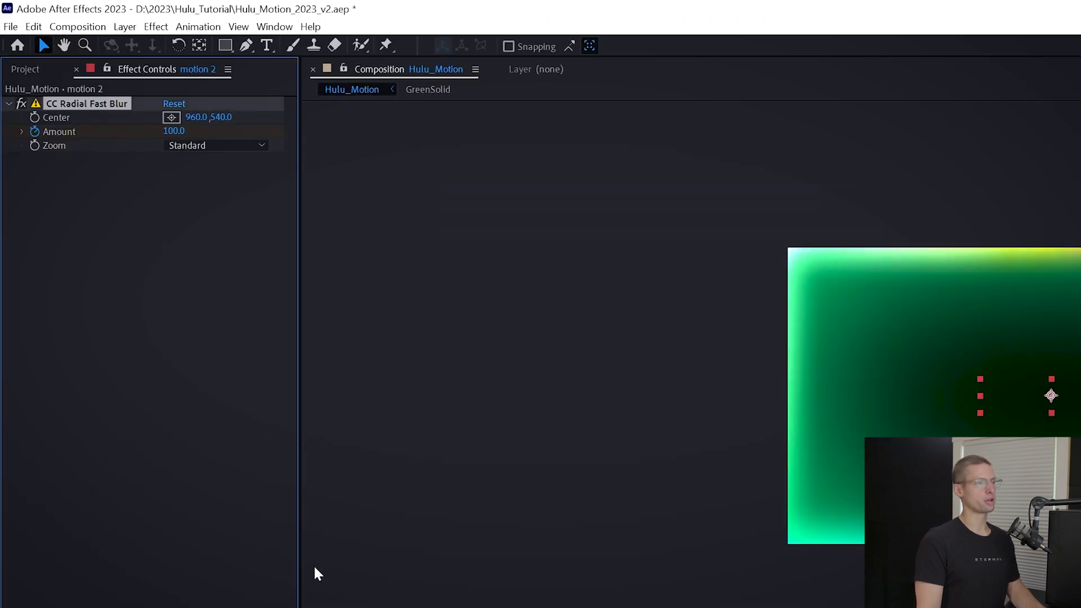
pyautogui.write('fast')
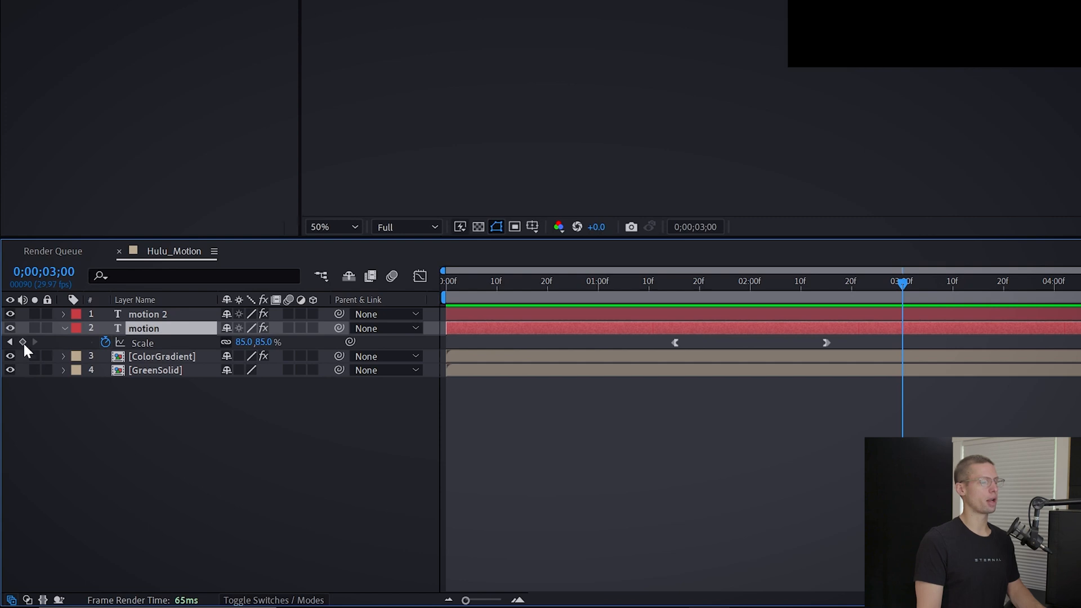
# Step: Keyframe the motion text scale from 85% to 95% and add a Tracking animator with amount 10
pyautogui.click(994, 281)
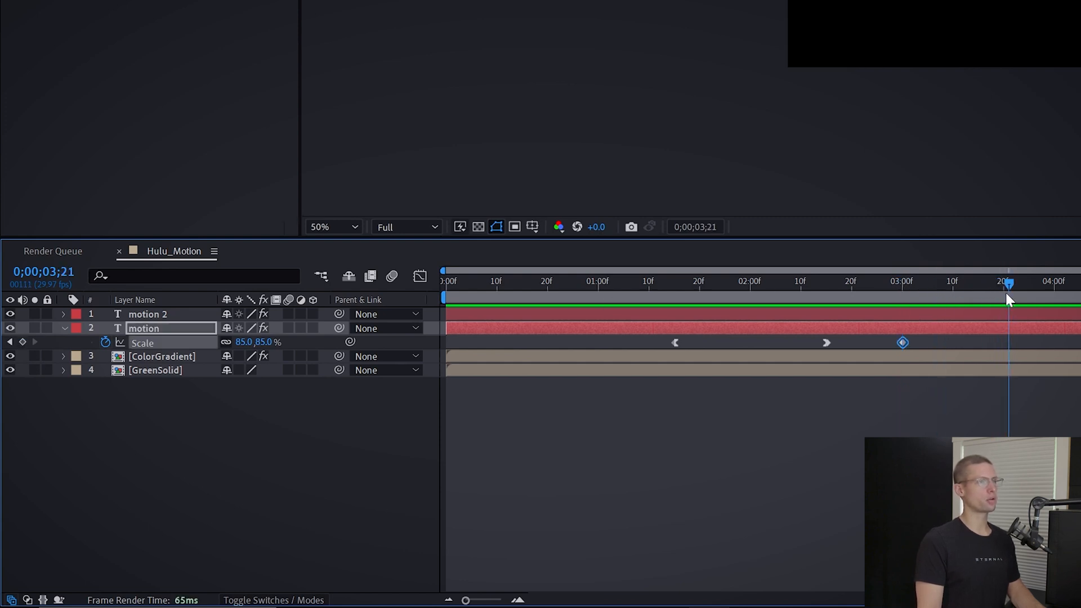
pyautogui.doubleClick(251, 342)
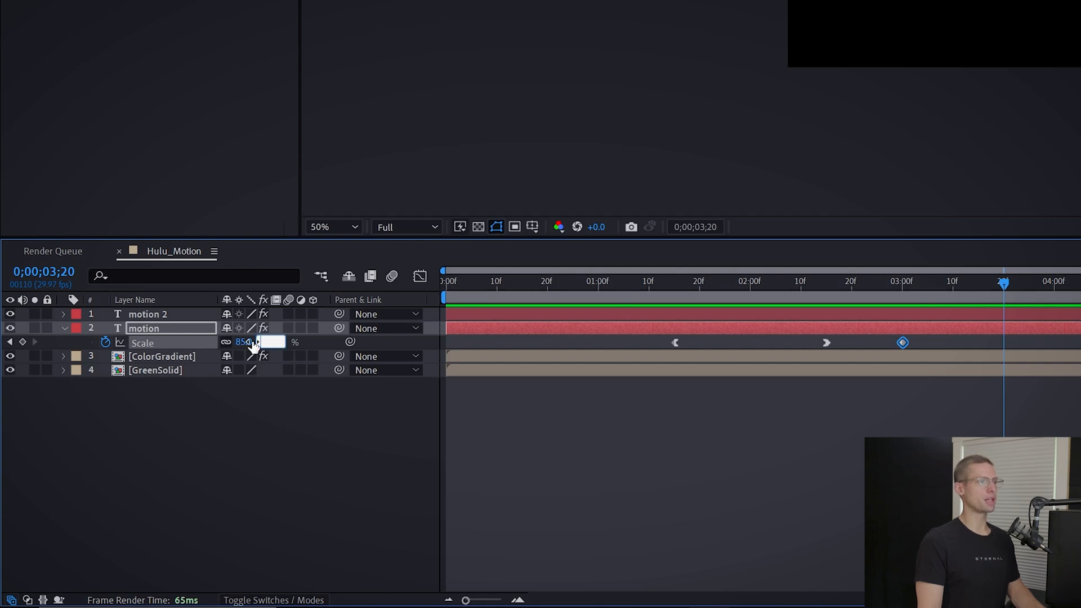
pyautogui.click(62, 327)
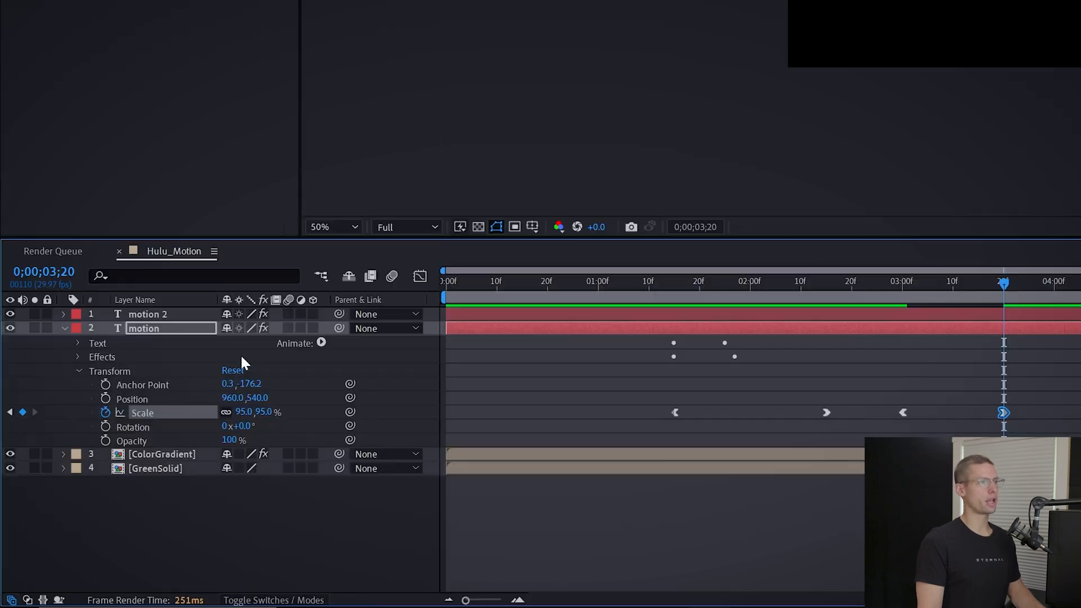
pyautogui.click(78, 342)
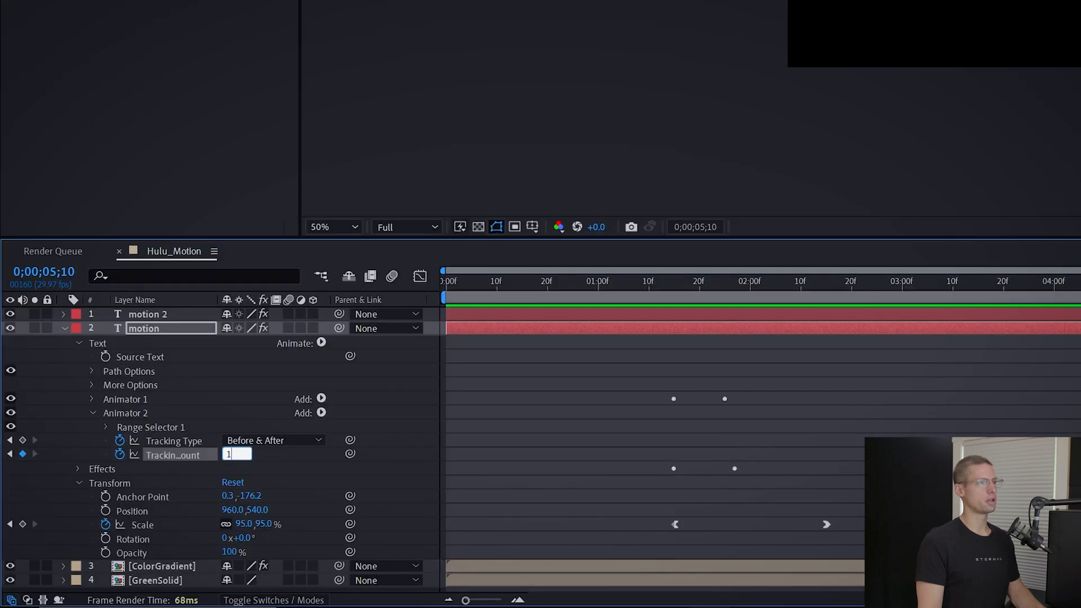
pyautogui.write('10')
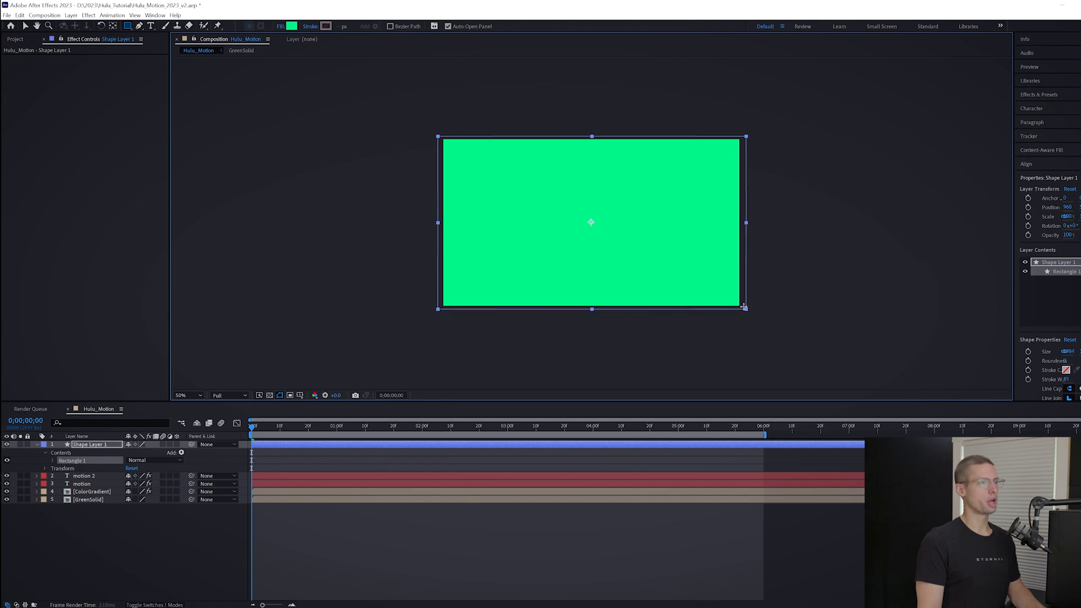
# Step: Pre-compose Shape Layer 1 as GreenBoxWarp and set how its second mask combines
pyautogui.rightClick(90, 443)
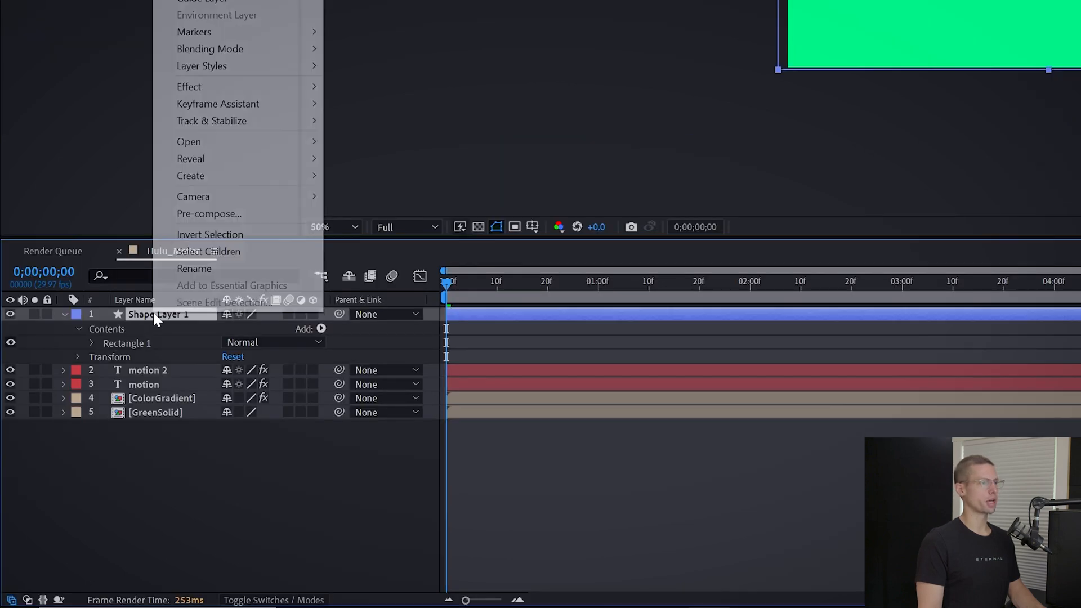
pyautogui.click(209, 214)
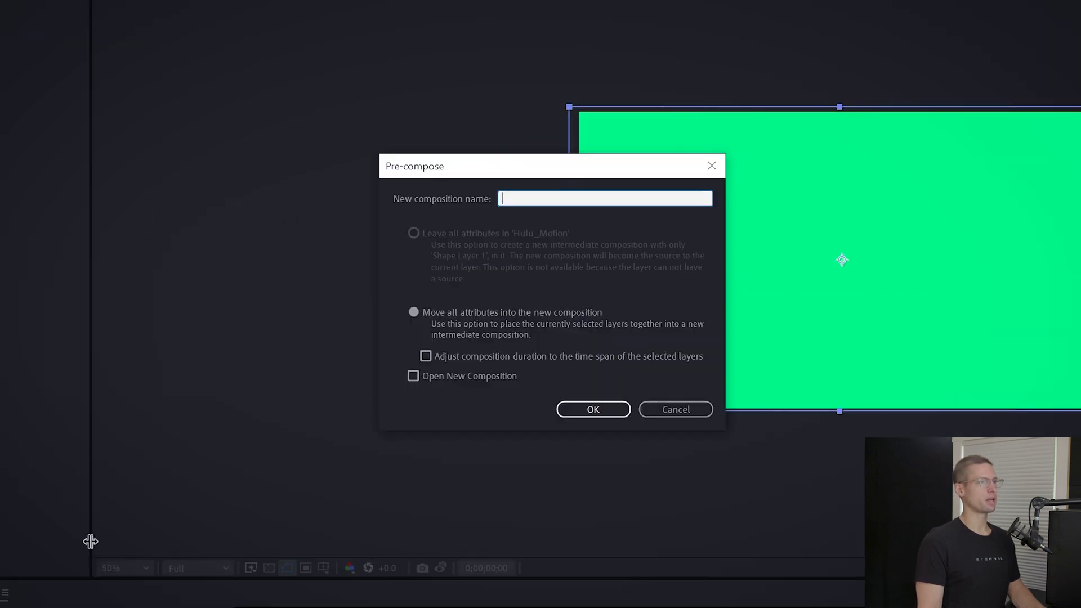
pyautogui.click(592, 409)
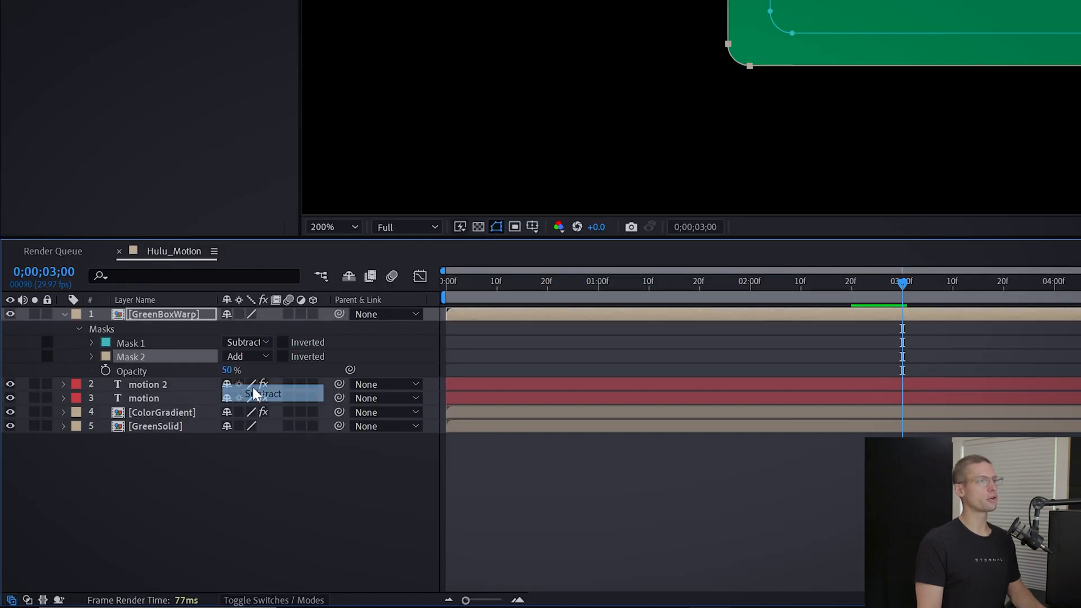
pyautogui.click(266, 357)
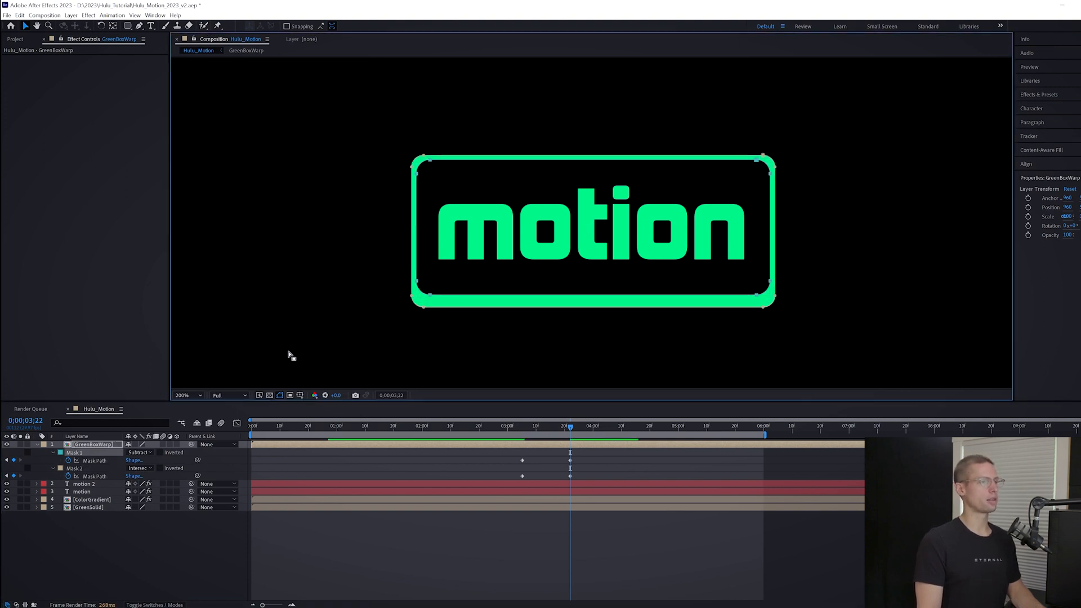
# Step: Keyframe the two Mask Paths to grow the rounded box to full frame and apply Easy Ease Out
pyautogui.click(626, 425)
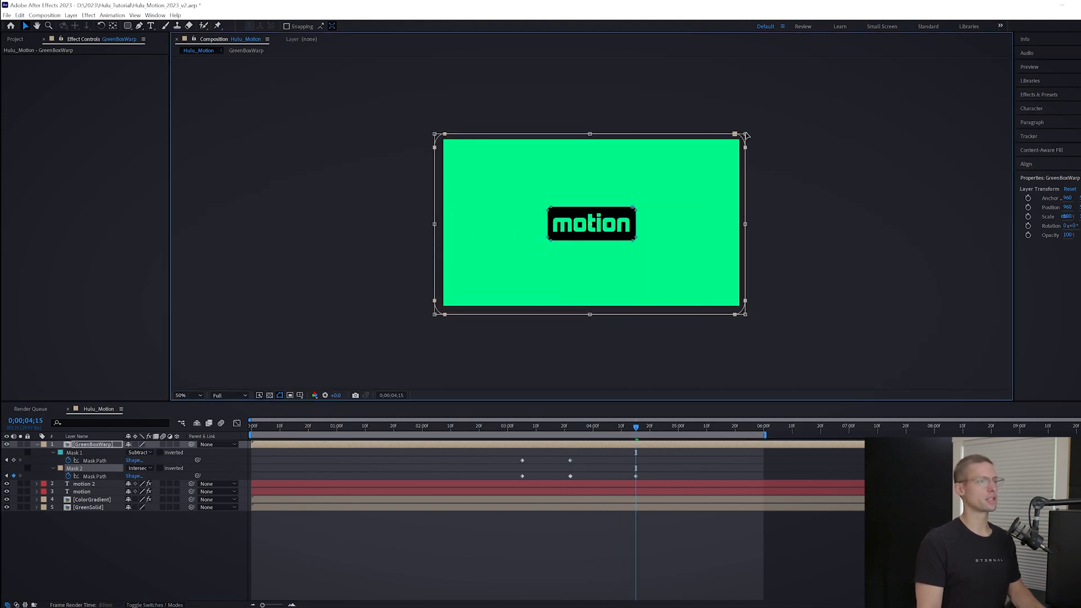
pyautogui.rightClick(521, 475)
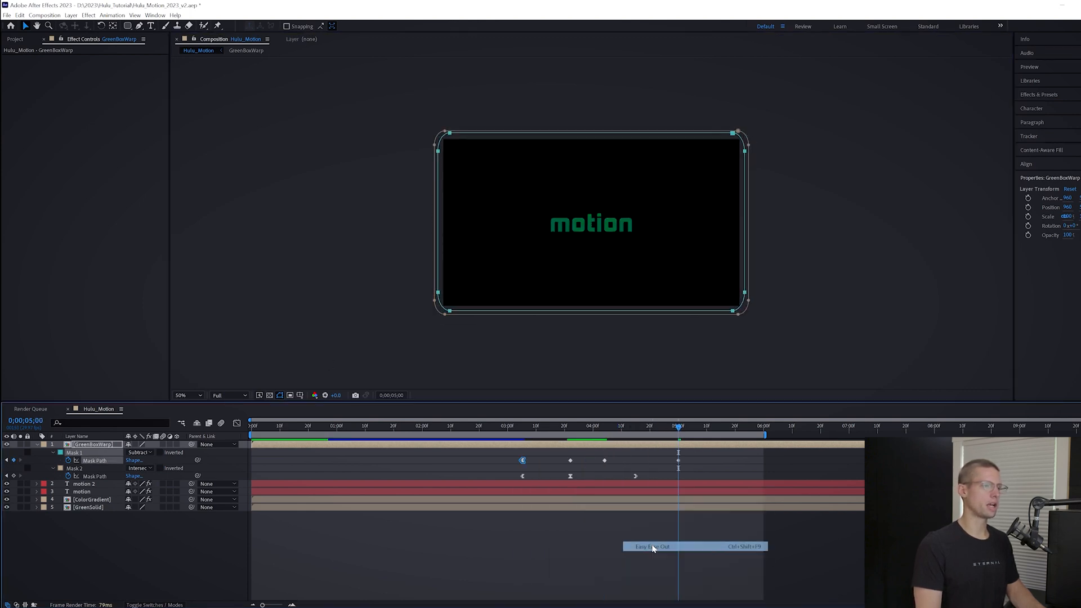
pyautogui.click(649, 545)
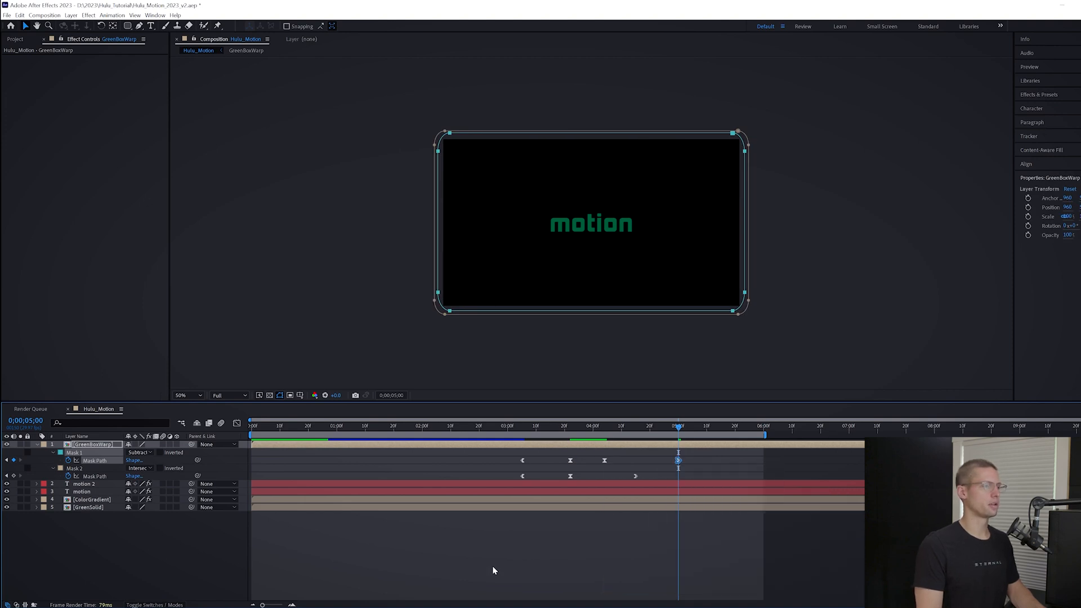
pyautogui.moveTo(609, 493)
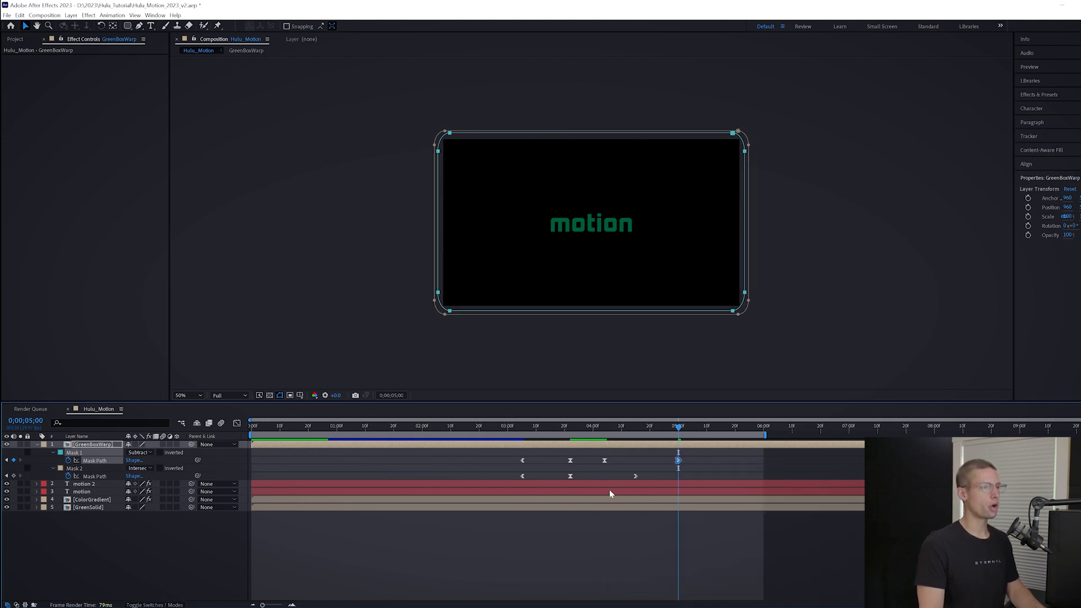
pyautogui.click(521, 426)
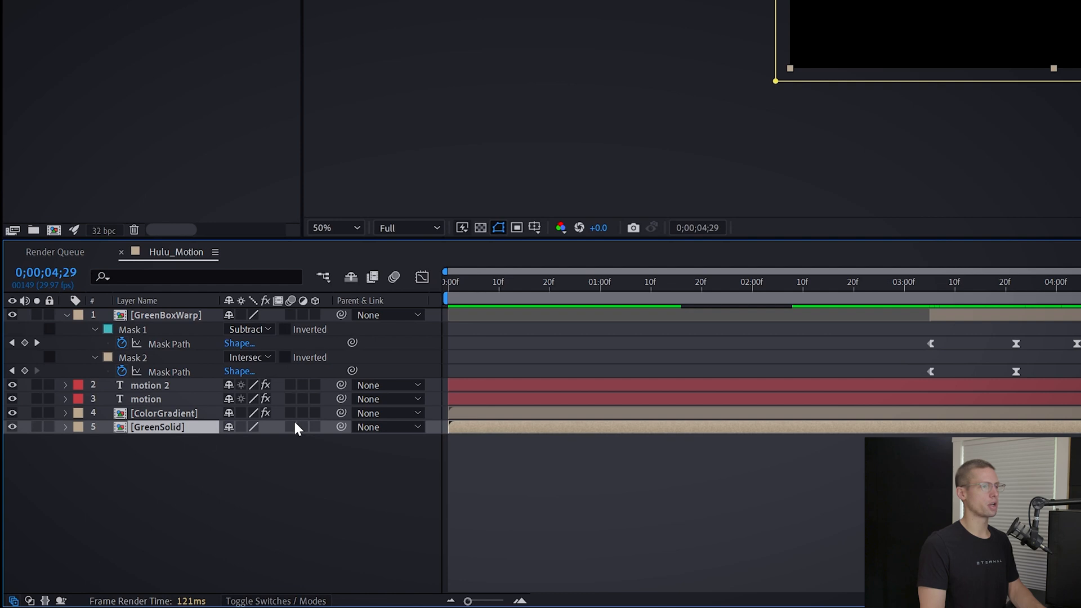
# Step: Keyframe GreenSolid's Mask Feather at 4:15 and 5:15 so the frame is black by the end, then return to start
pyautogui.click(65, 427)
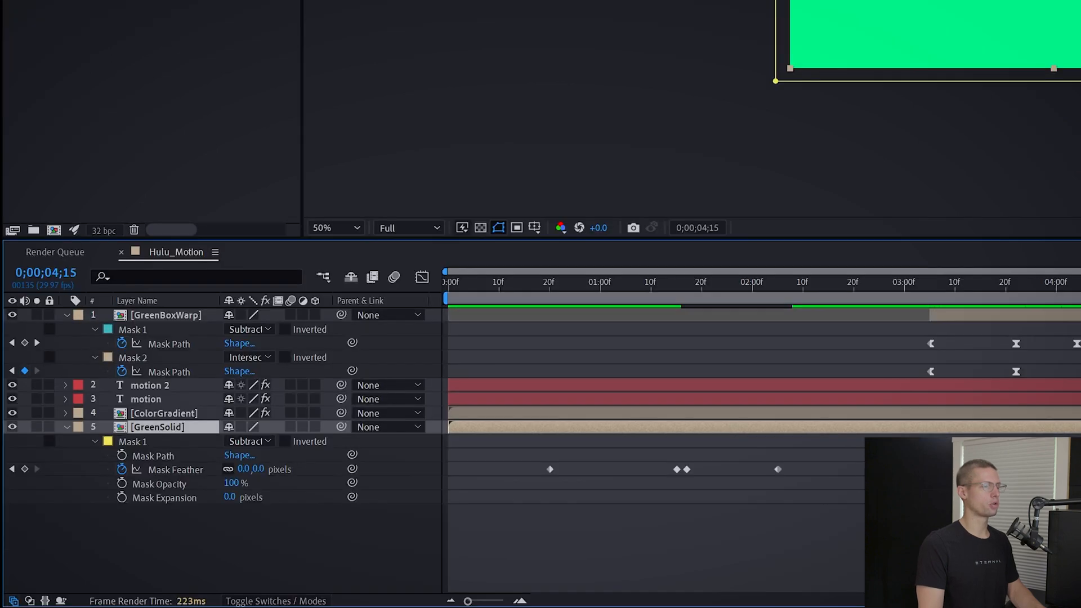
pyautogui.moveTo(26, 469)
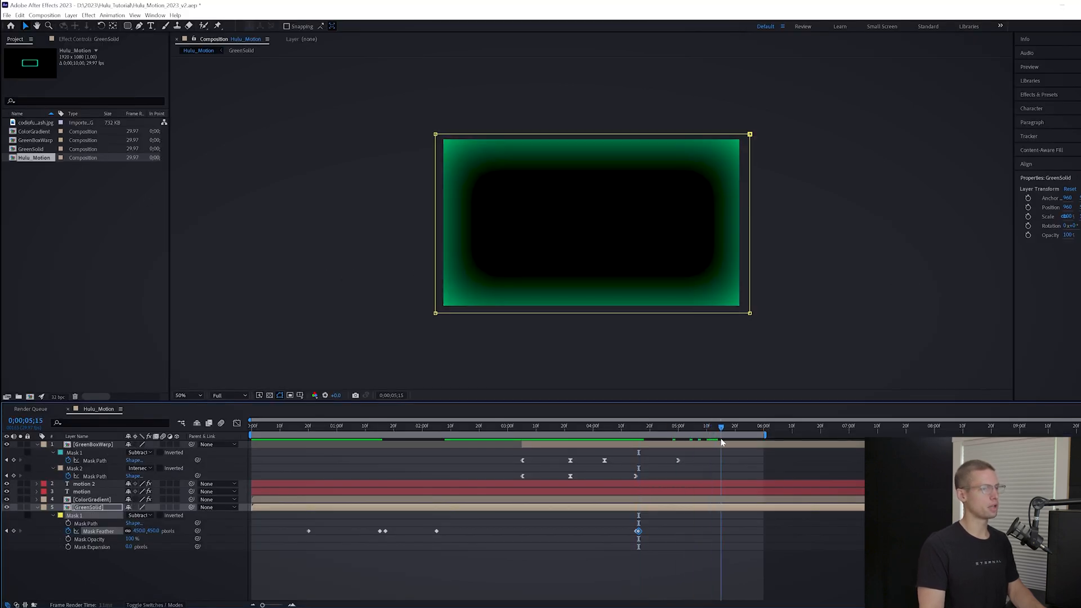
pyautogui.rightClick(637, 530)
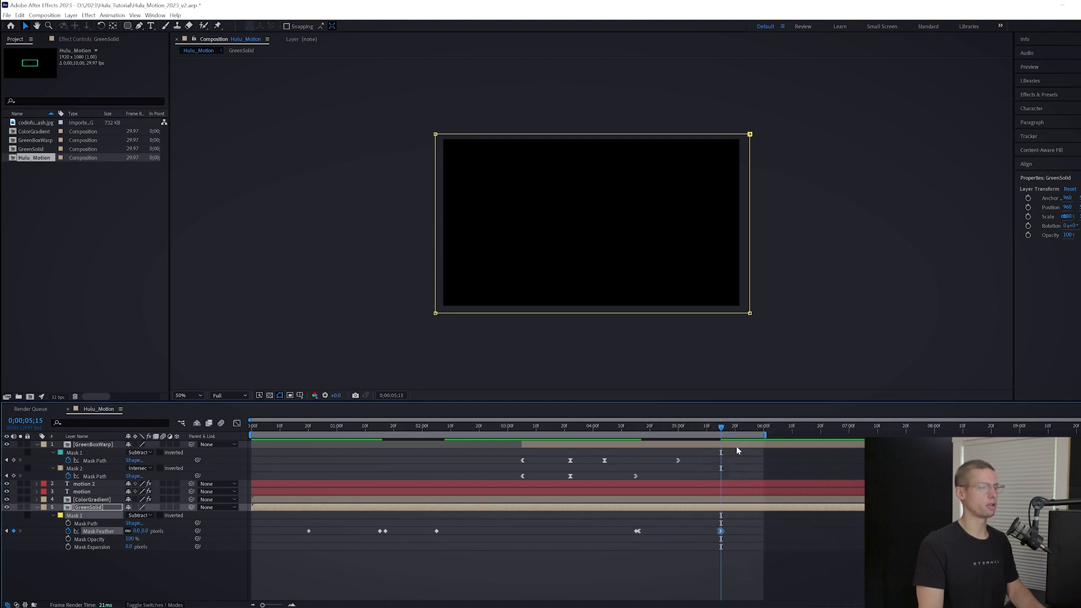
pyautogui.press('home')
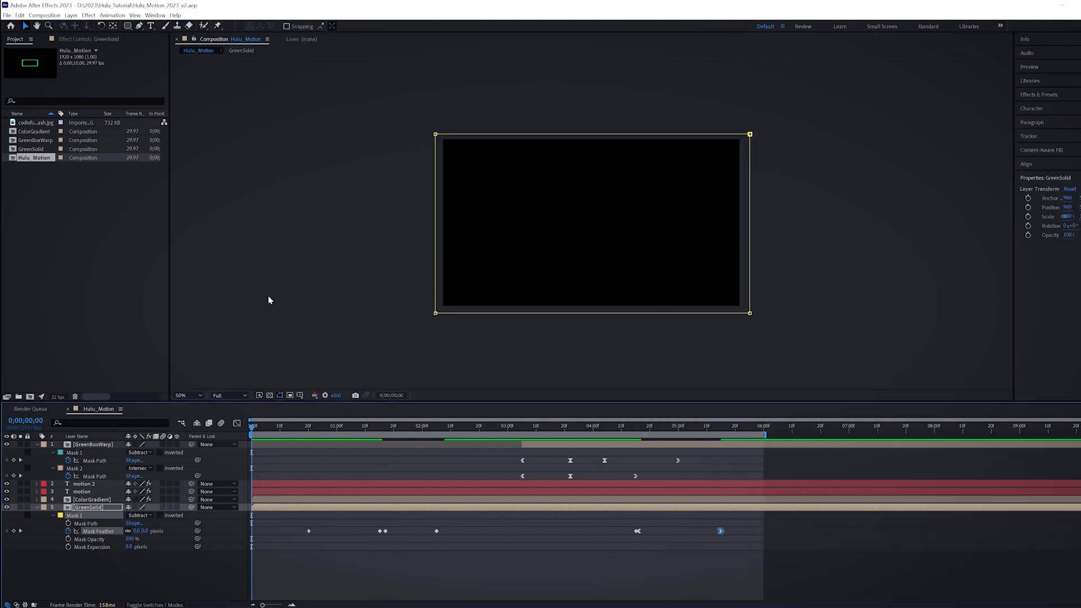